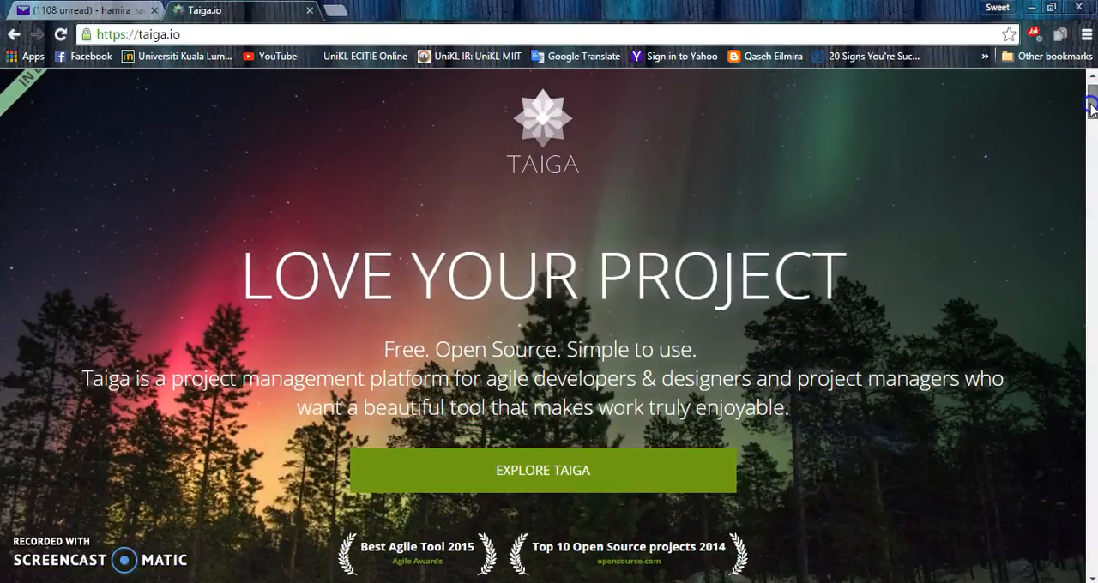
Step: Start a new user story on the Kanban board and dismiss the bulk insert form unsaved
{"action": "scroll", "scroll_direction": "up", "scroll_amount": 3}
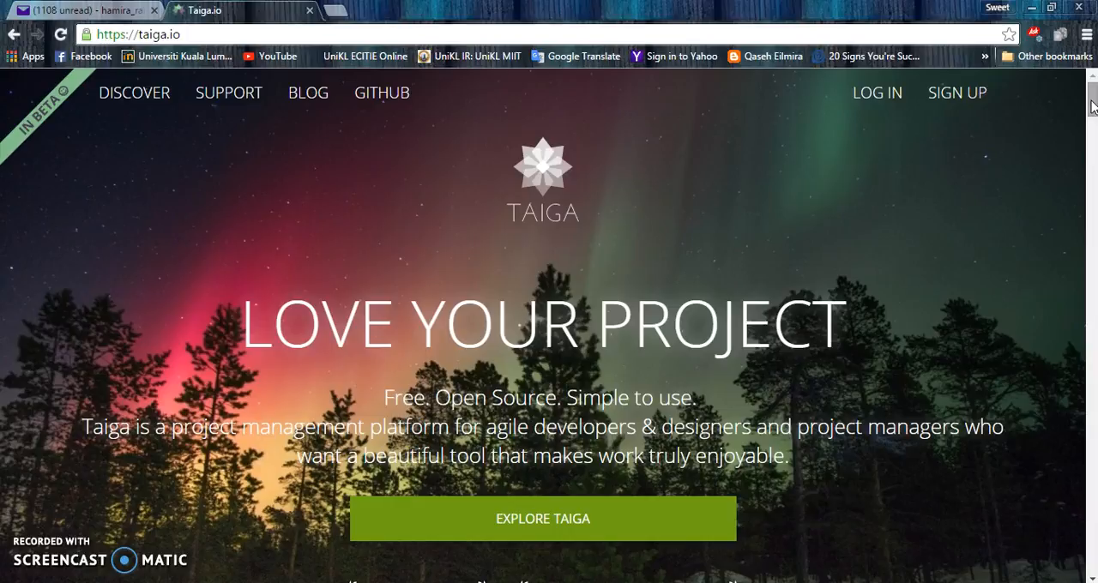
{"action": "scroll", "scroll_direction": "down", "scroll_amount": 3}
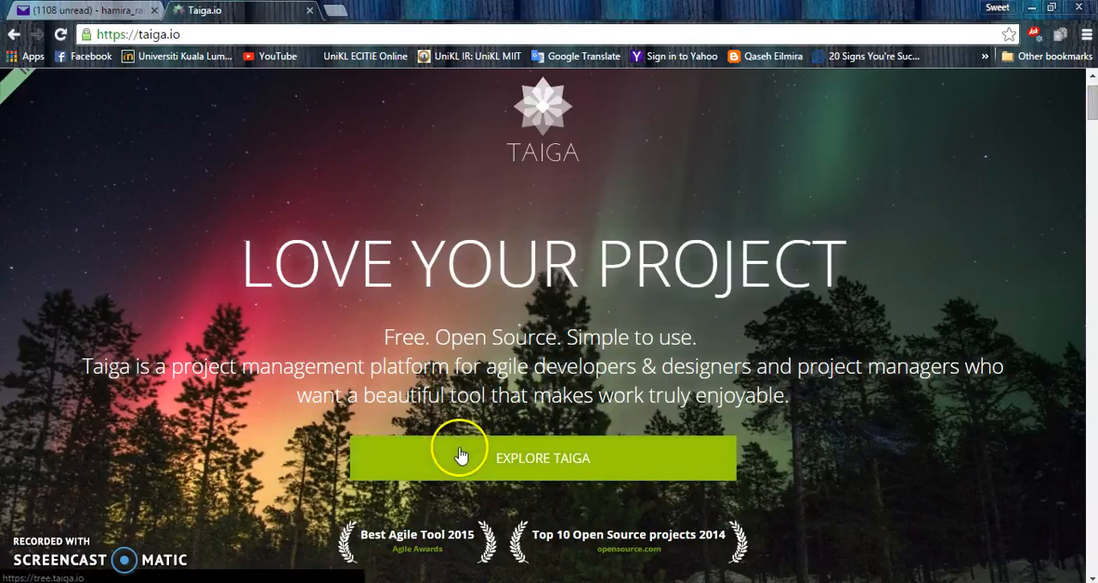
{"action": "mouse_move", "coordinate": [425, 539]}
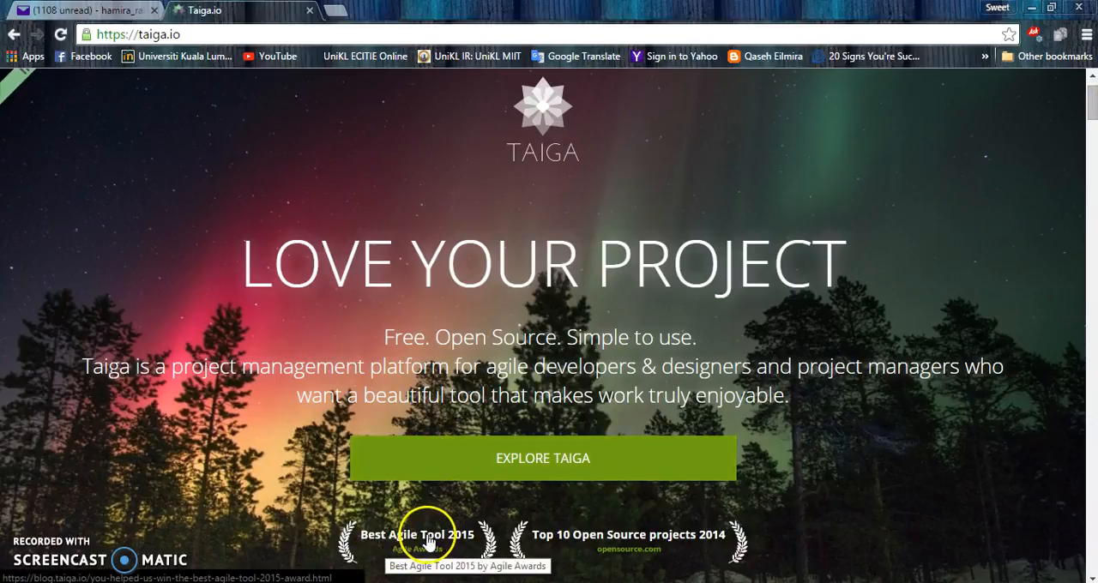
{"action": "mouse_move", "coordinate": [542, 547]}
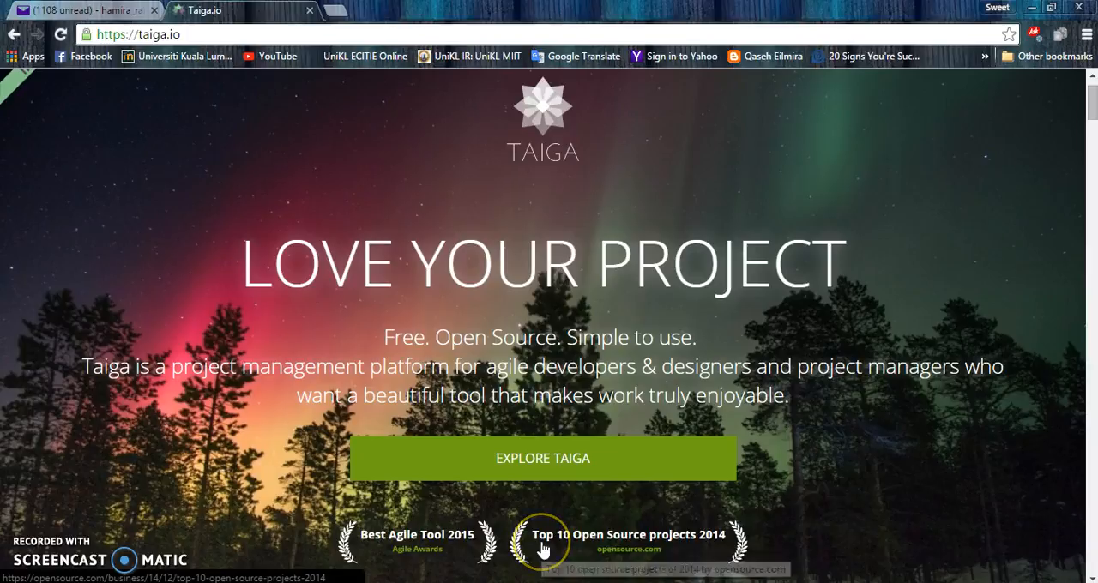
{"action": "mouse_move", "coordinate": [542, 547]}
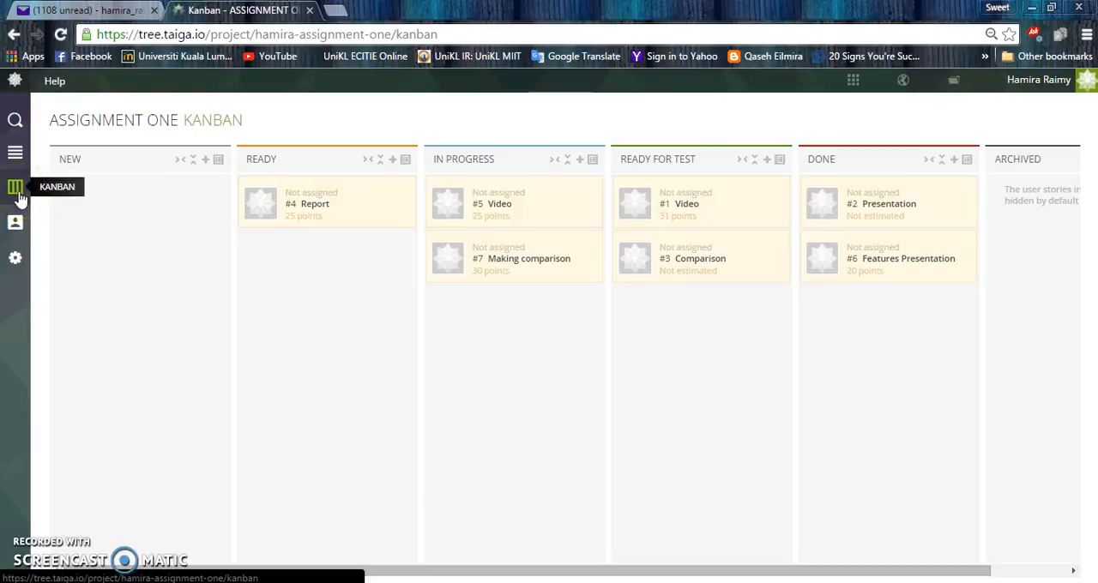
{"action": "mouse_move", "coordinate": [374, 569]}
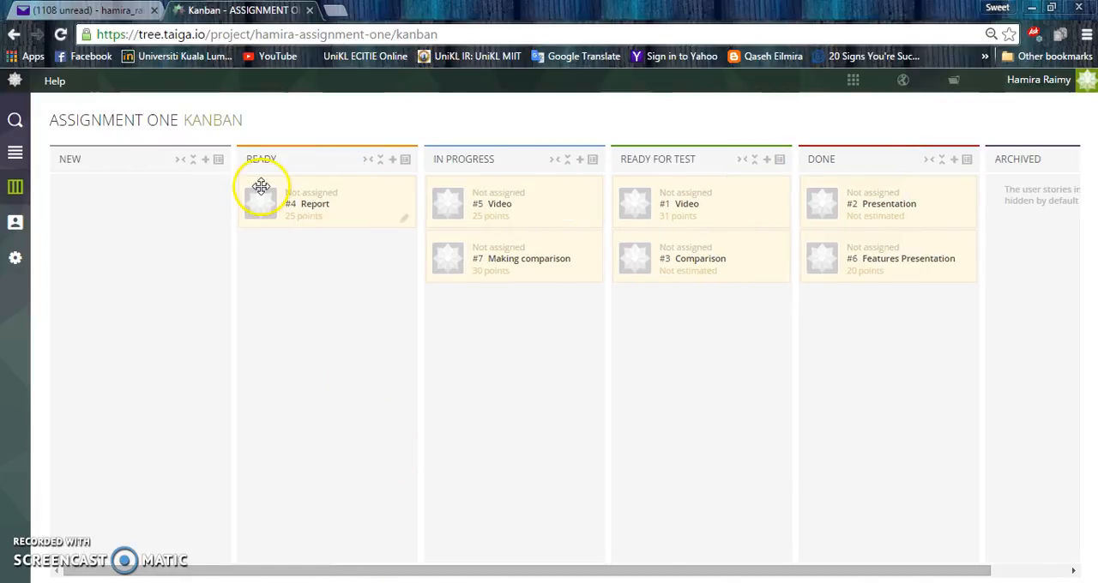
{"action": "mouse_move", "coordinate": [448, 202]}
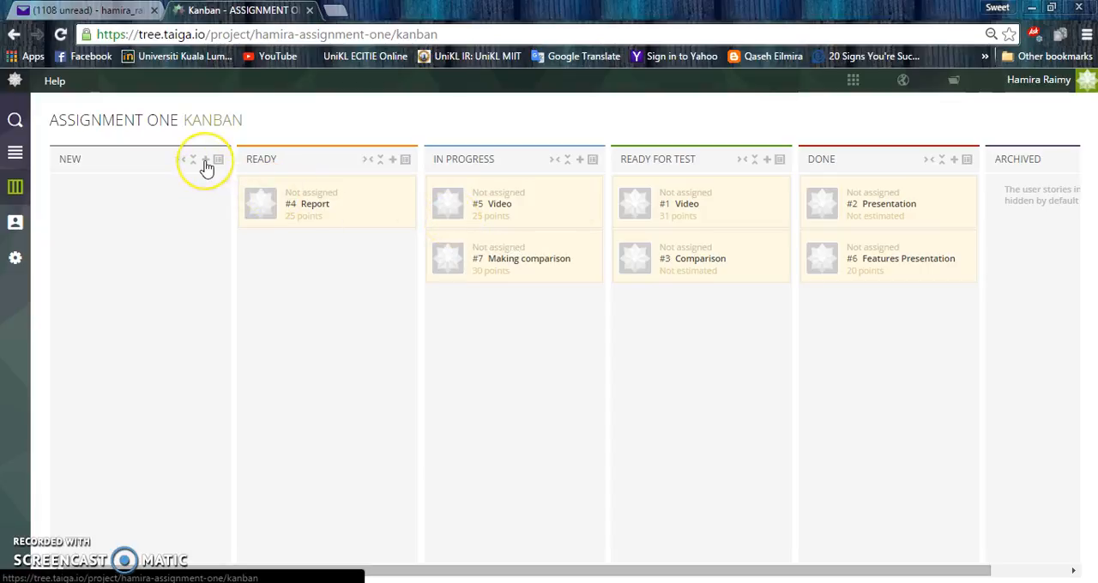
{"action": "mouse_move", "coordinate": [206, 161]}
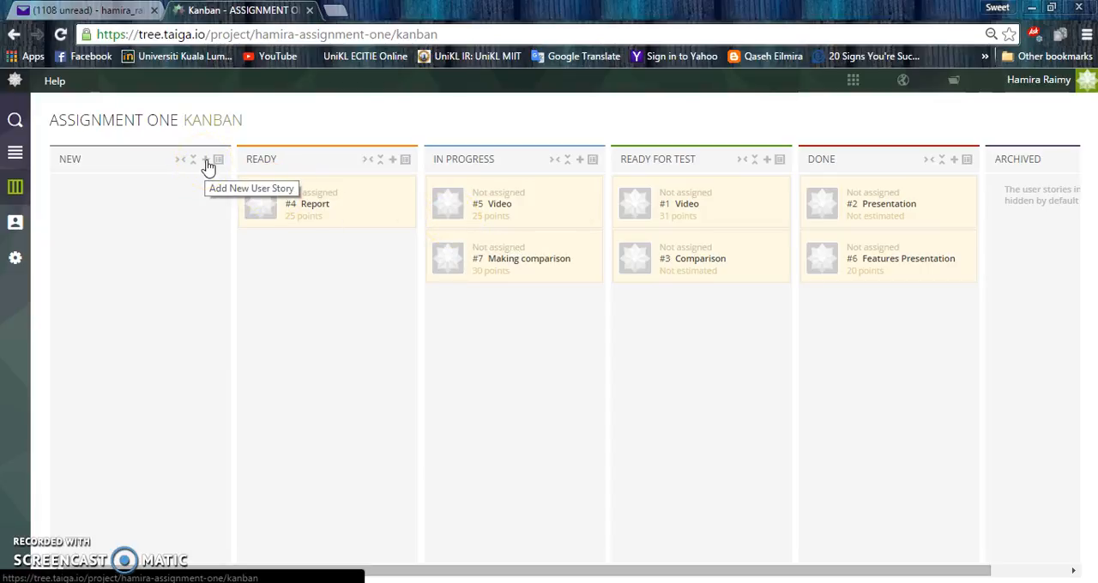
{"action": "left_click", "coordinate": [205, 159]}
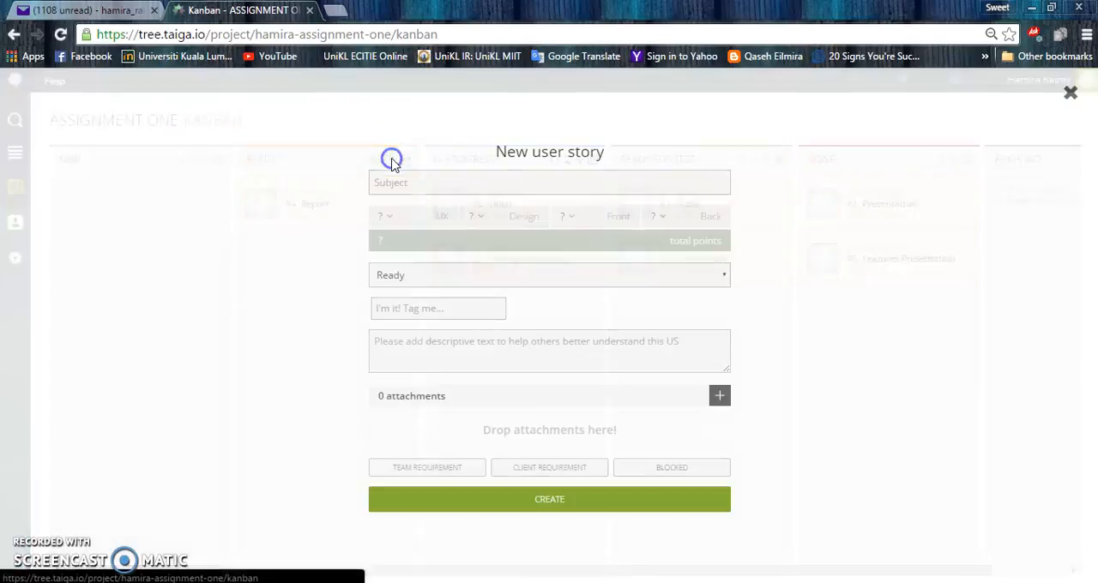
{"action": "left_click", "coordinate": [1070, 93]}
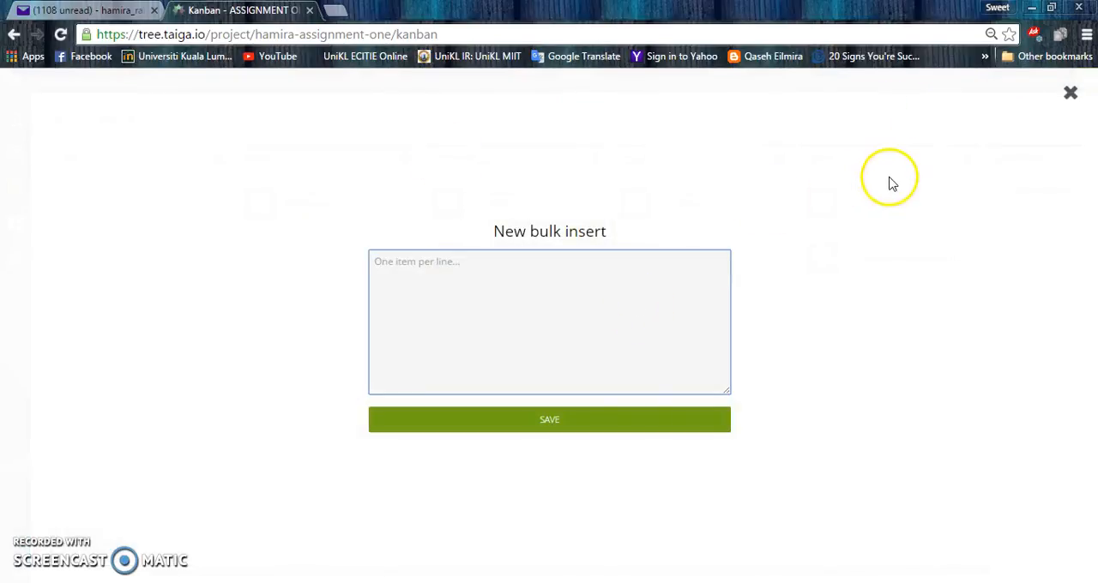
{"action": "mouse_move", "coordinate": [1070, 93]}
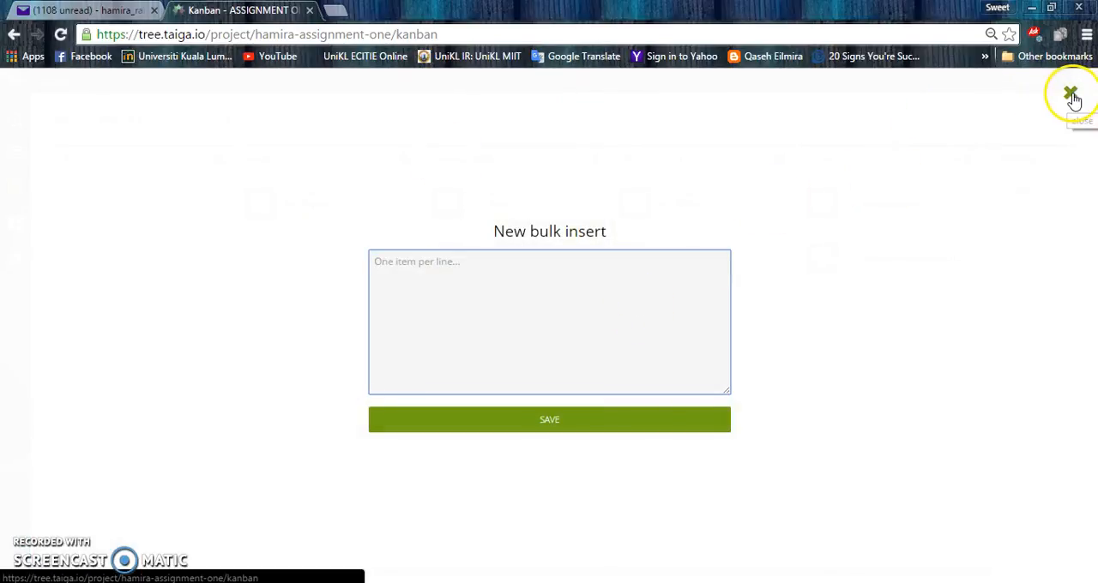
{"action": "left_click", "coordinate": [1070, 92]}
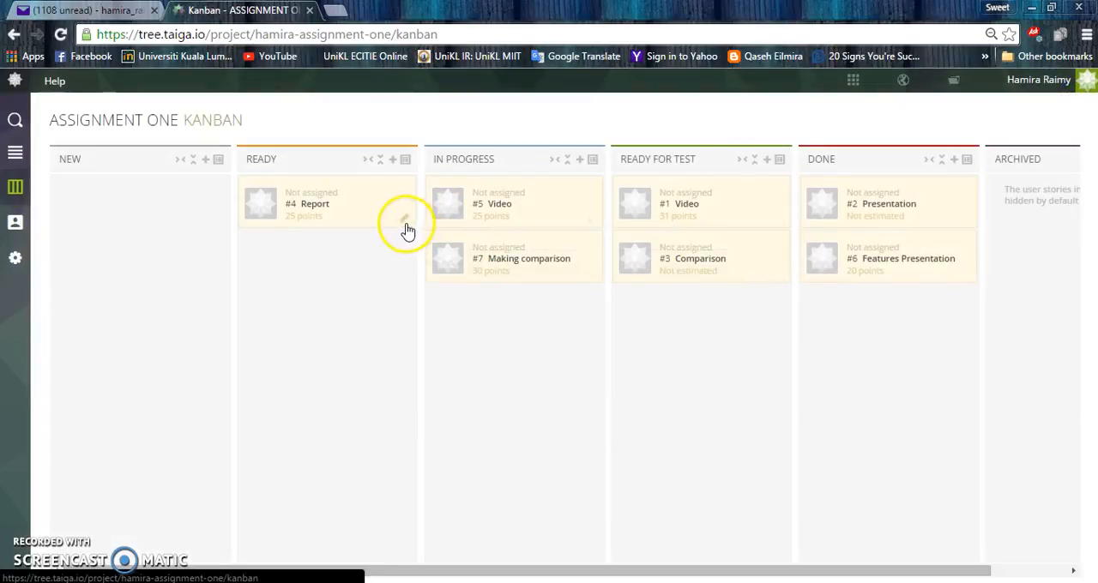
{"action": "mouse_move", "coordinate": [695, 339]}
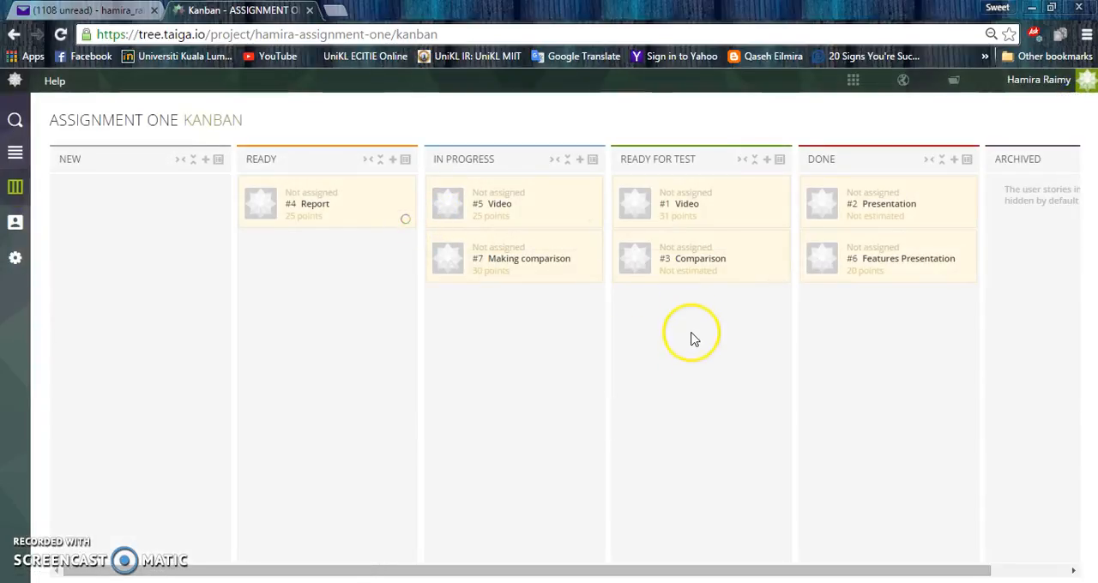
{"action": "mouse_move", "coordinate": [695, 376]}
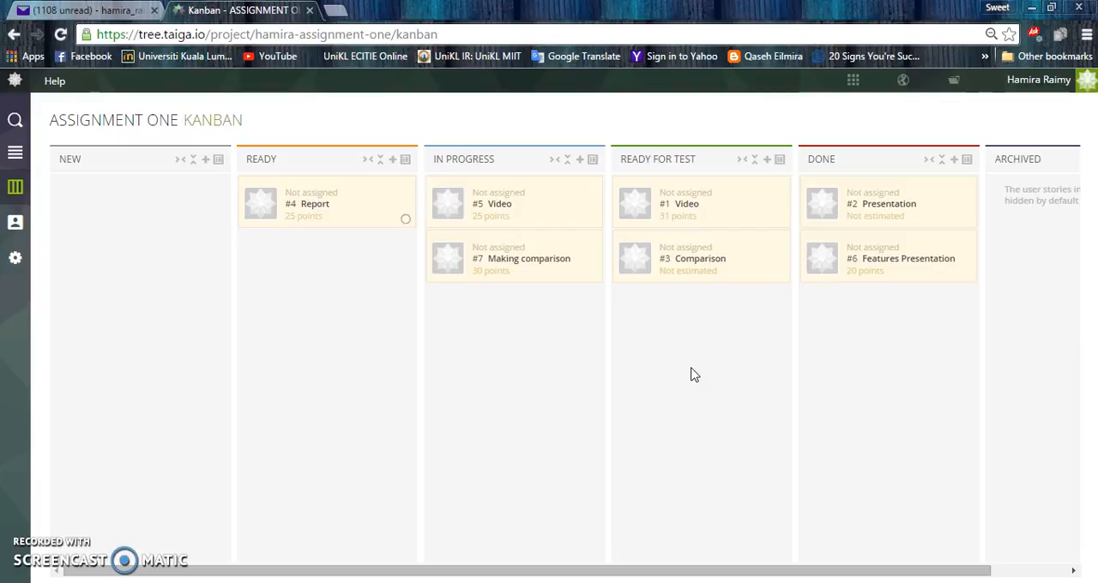
{"action": "mouse_move", "coordinate": [403, 227]}
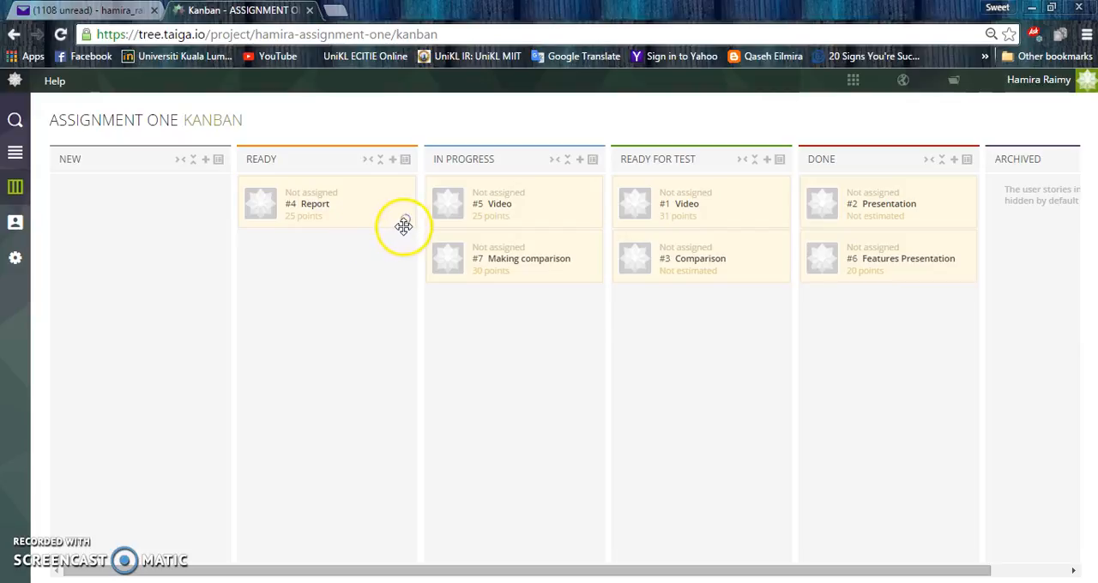
Step: Edit the Report story's role points, status and tags, then save it back to the board
{"action": "left_click", "coordinate": [312, 202]}
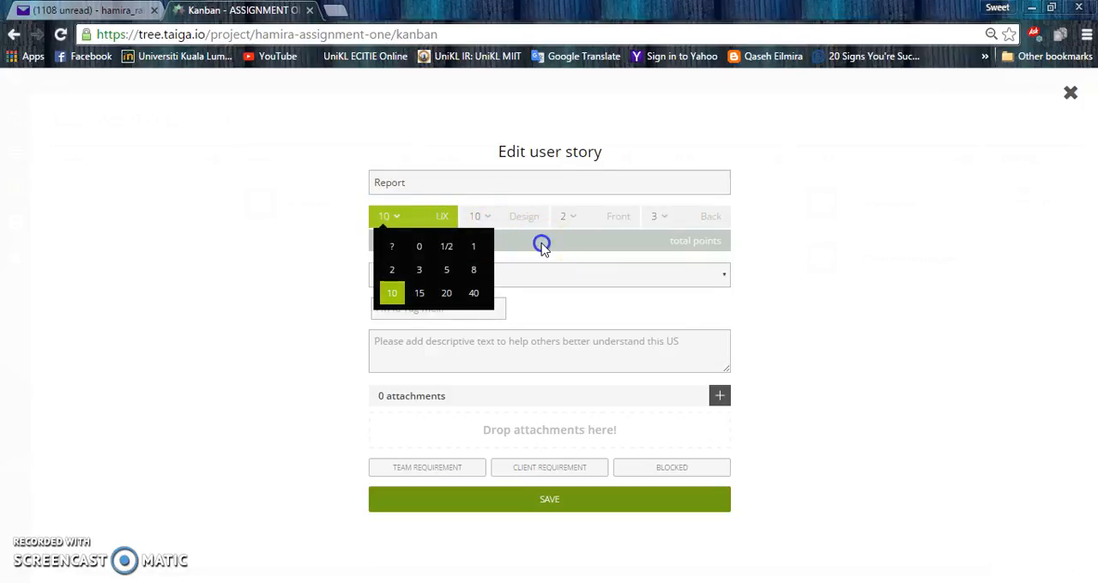
{"action": "left_click", "coordinate": [391, 292]}
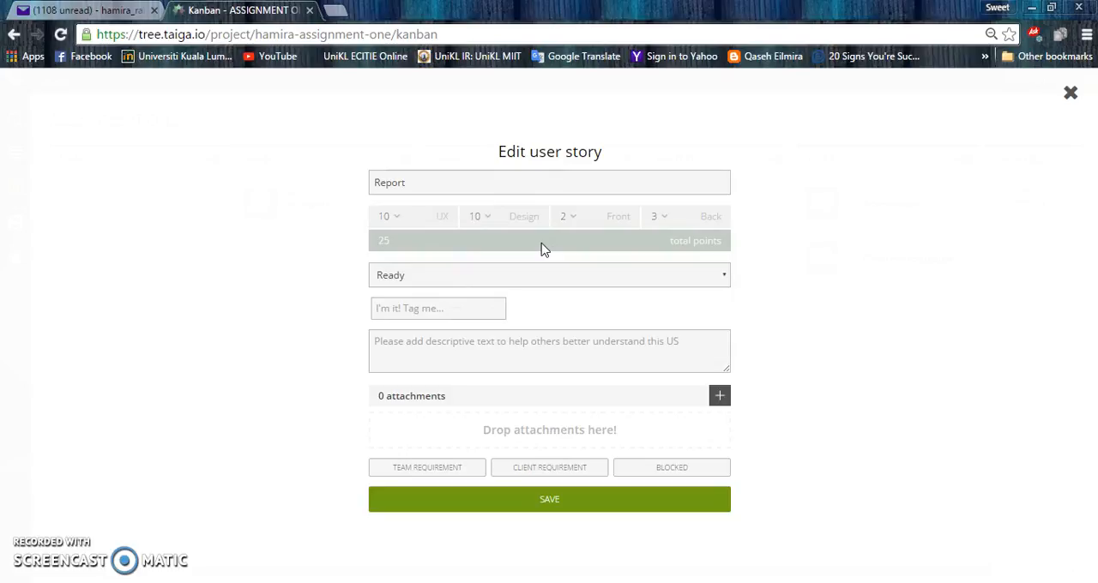
{"action": "left_click", "coordinate": [549, 275]}
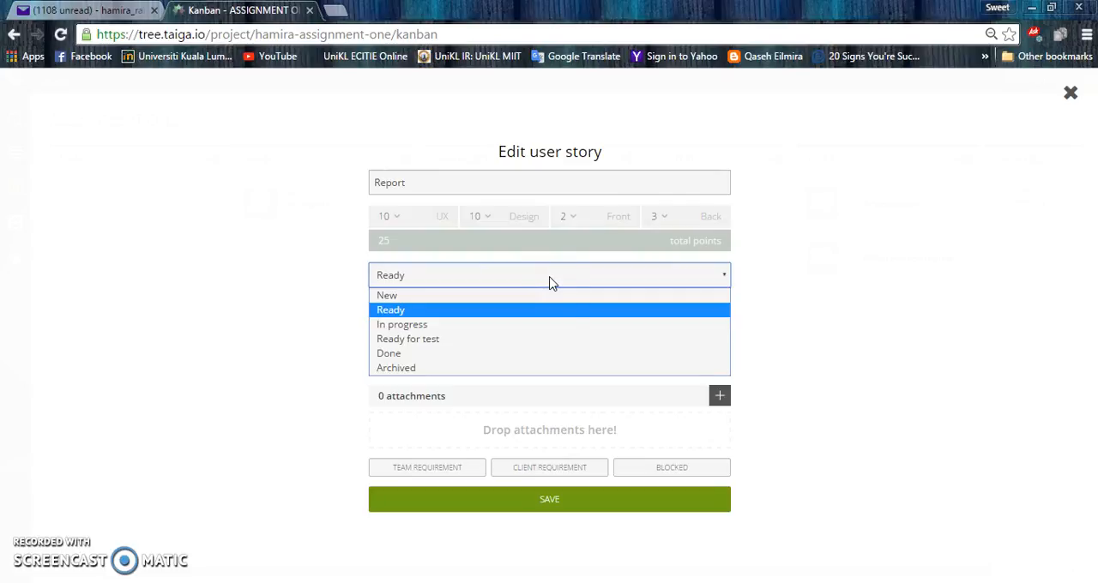
{"action": "mouse_move", "coordinate": [549, 324]}
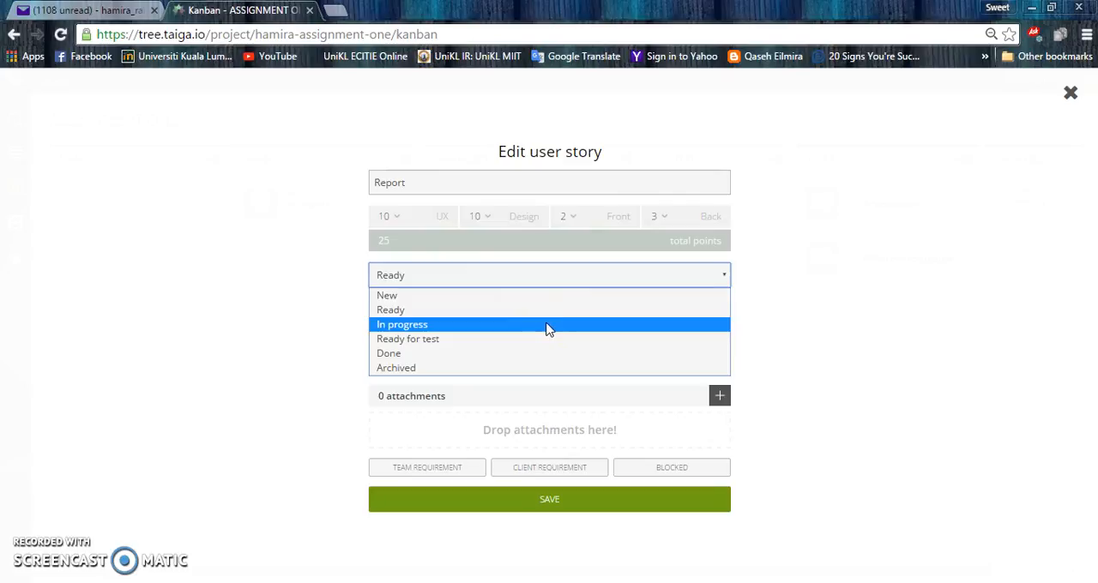
{"action": "mouse_move", "coordinate": [535, 354]}
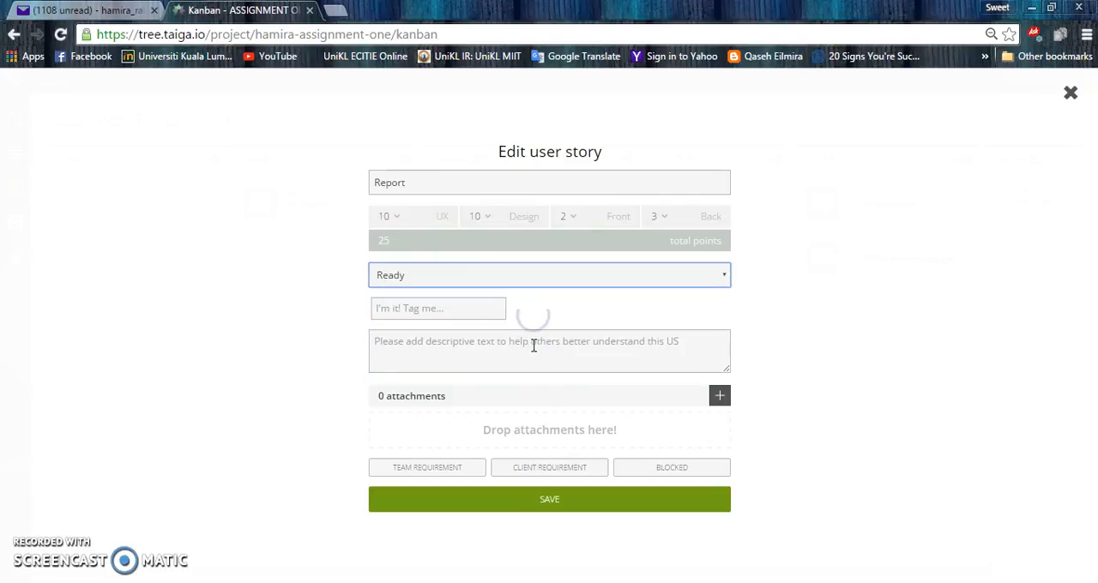
{"action": "left_click", "coordinate": [437, 309]}
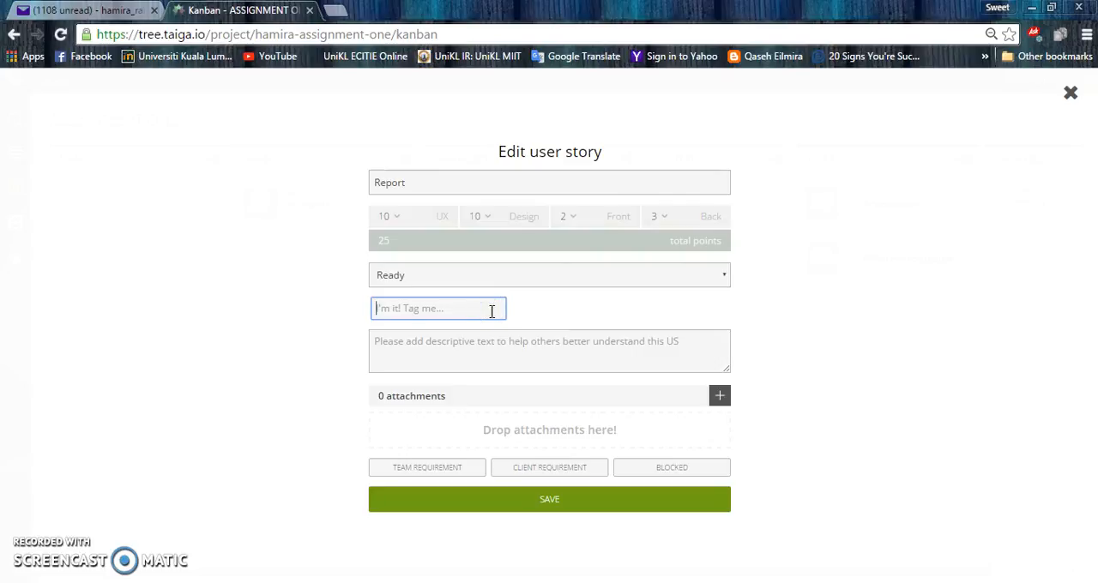
{"action": "left_click", "coordinate": [549, 499]}
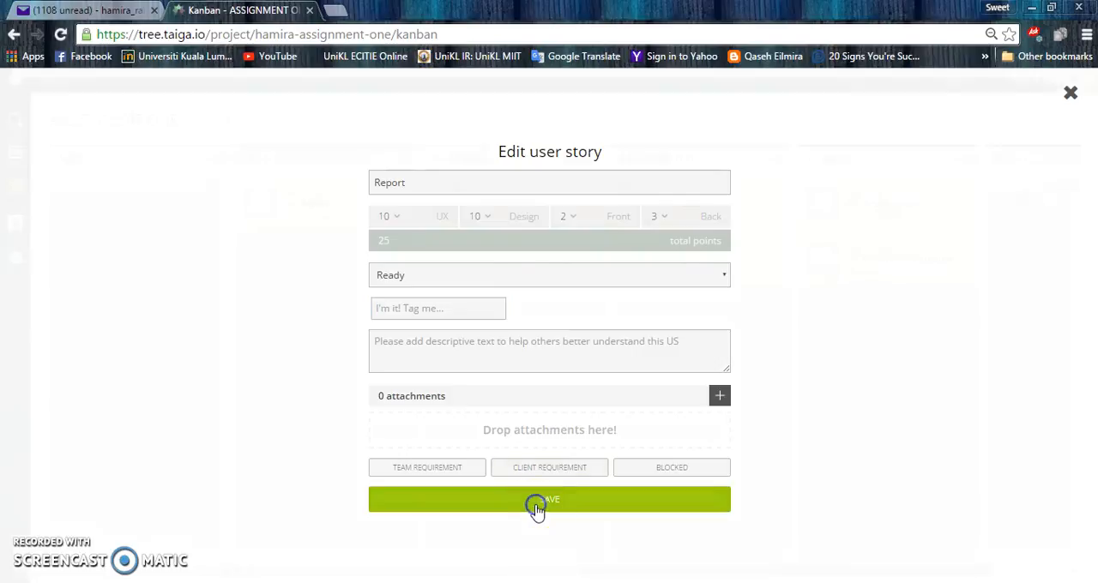
{"action": "left_click", "coordinate": [548, 499]}
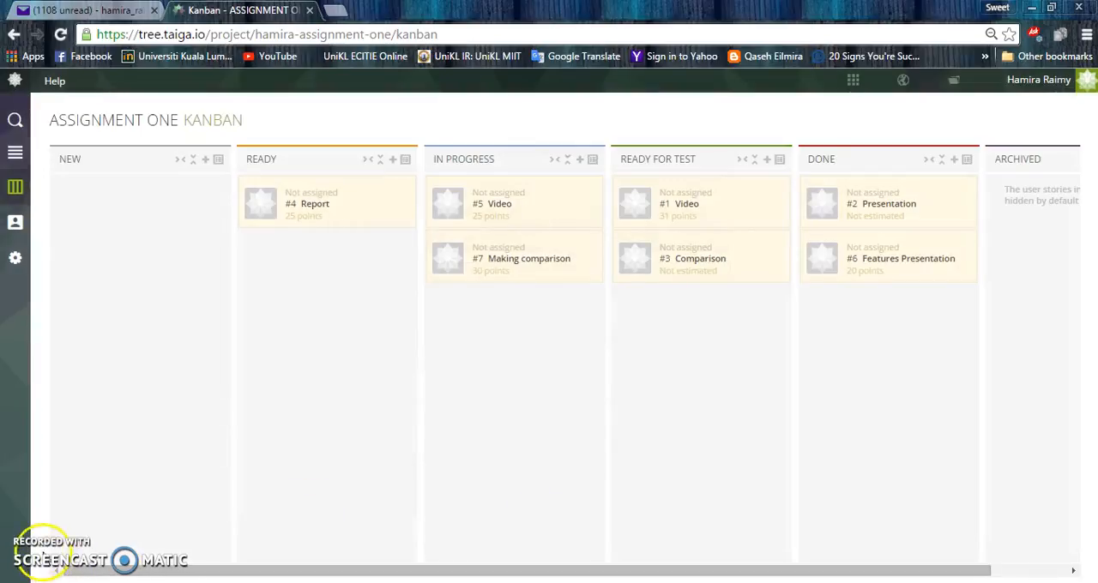
{"action": "mouse_move", "coordinate": [14, 186]}
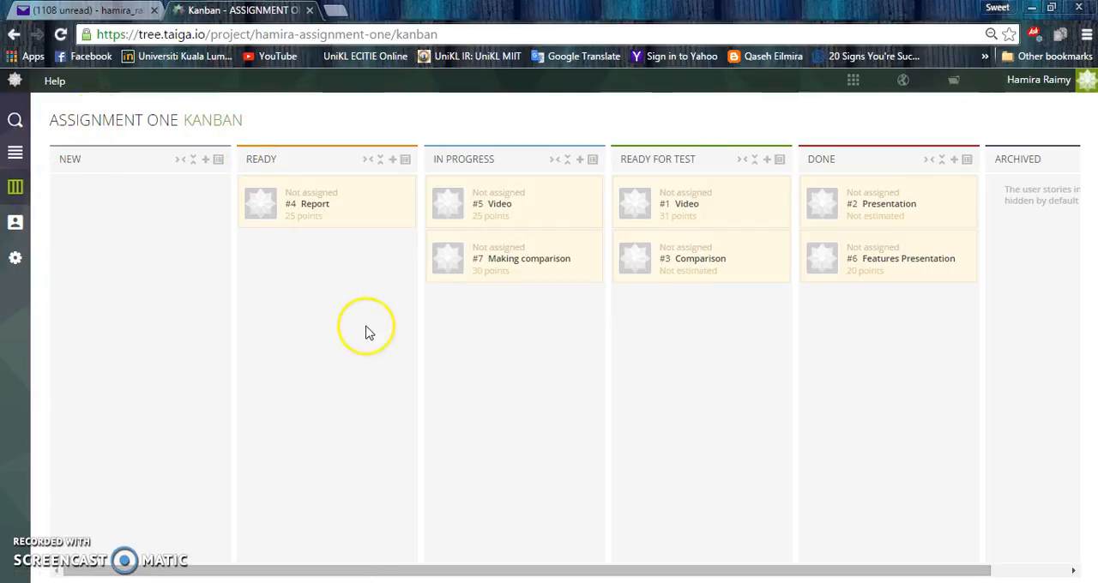
{"action": "mouse_move", "coordinate": [368, 332]}
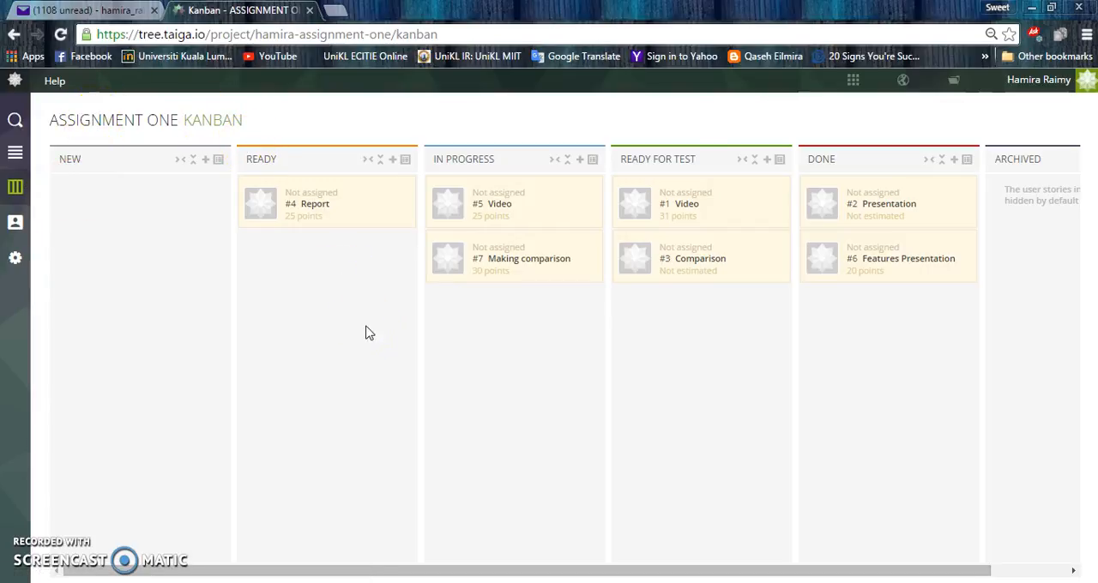
{"action": "mouse_move", "coordinate": [15, 187]}
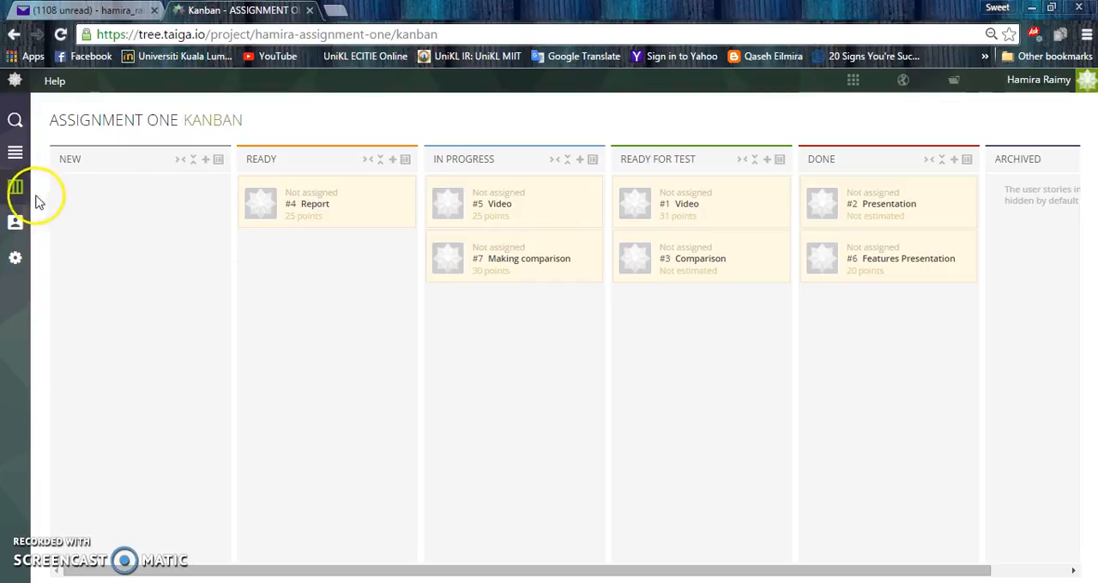
{"action": "mouse_move", "coordinate": [261, 256]}
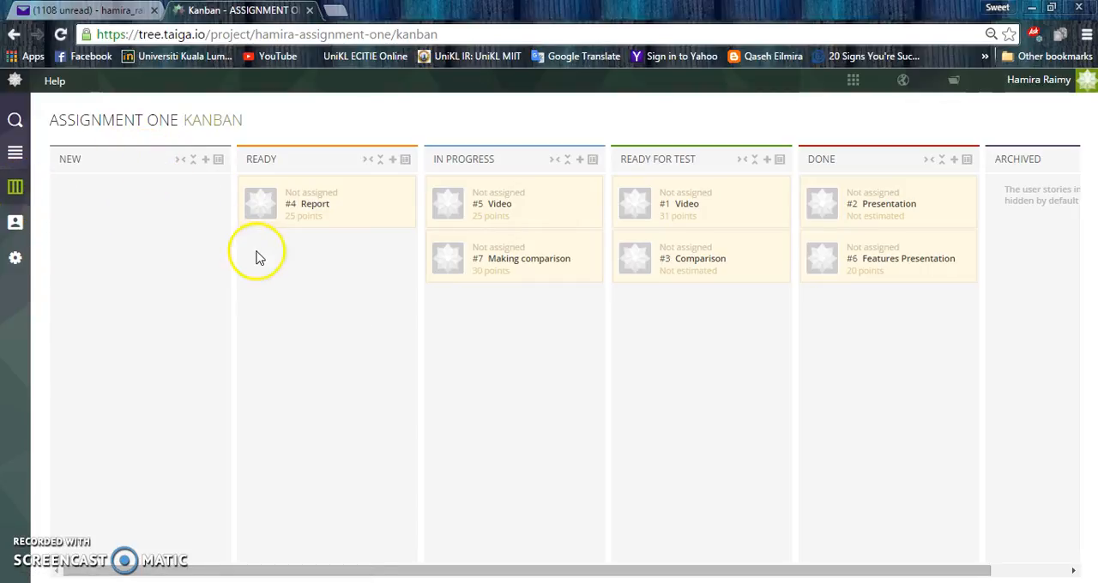
{"action": "mouse_move", "coordinate": [260, 120]}
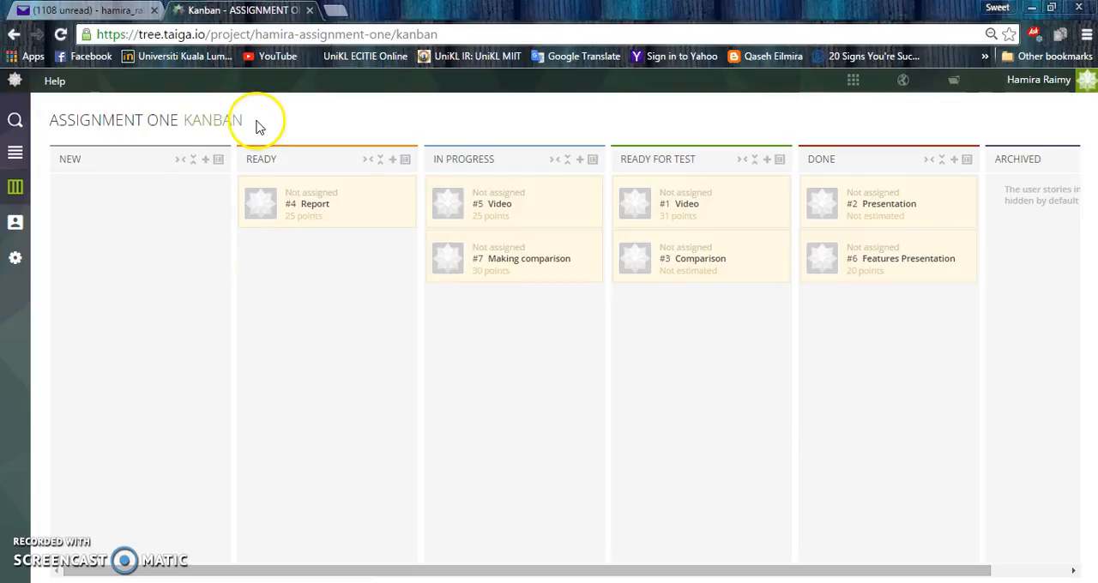
{"action": "mouse_move", "coordinate": [374, 575]}
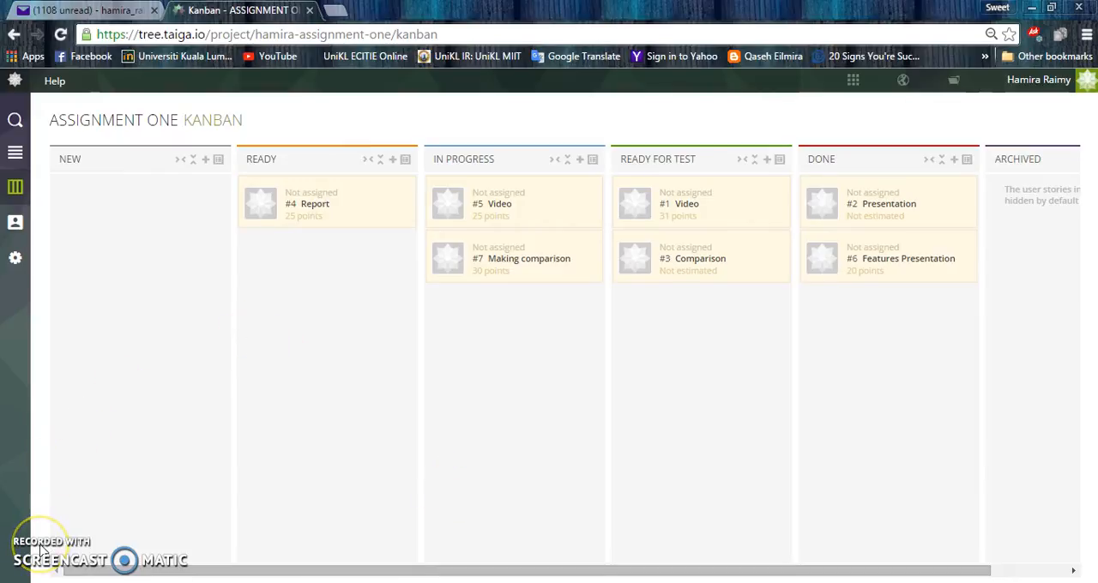
{"action": "mouse_move", "coordinate": [50, 286]}
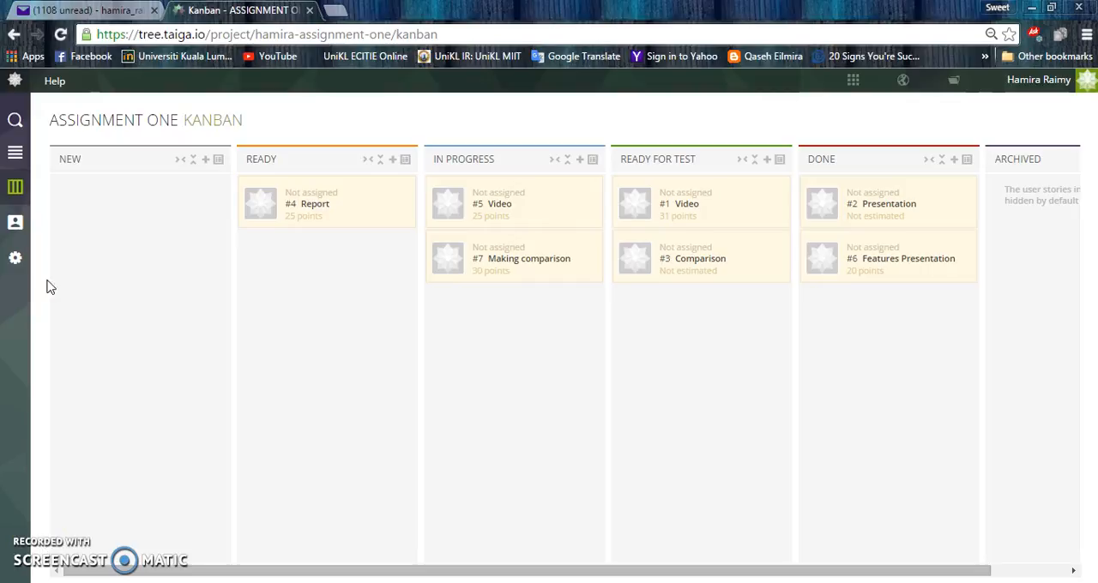
Step: Enable the Backlog module under Admin > Modules and view the project's backlog
{"action": "left_click", "coordinate": [14, 257]}
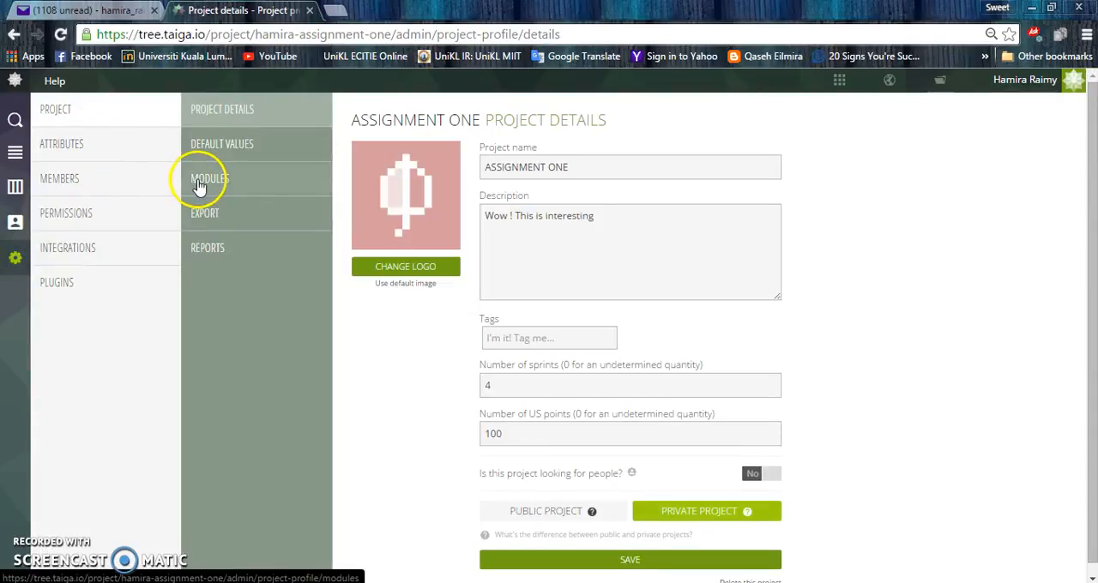
{"action": "left_click", "coordinate": [209, 178]}
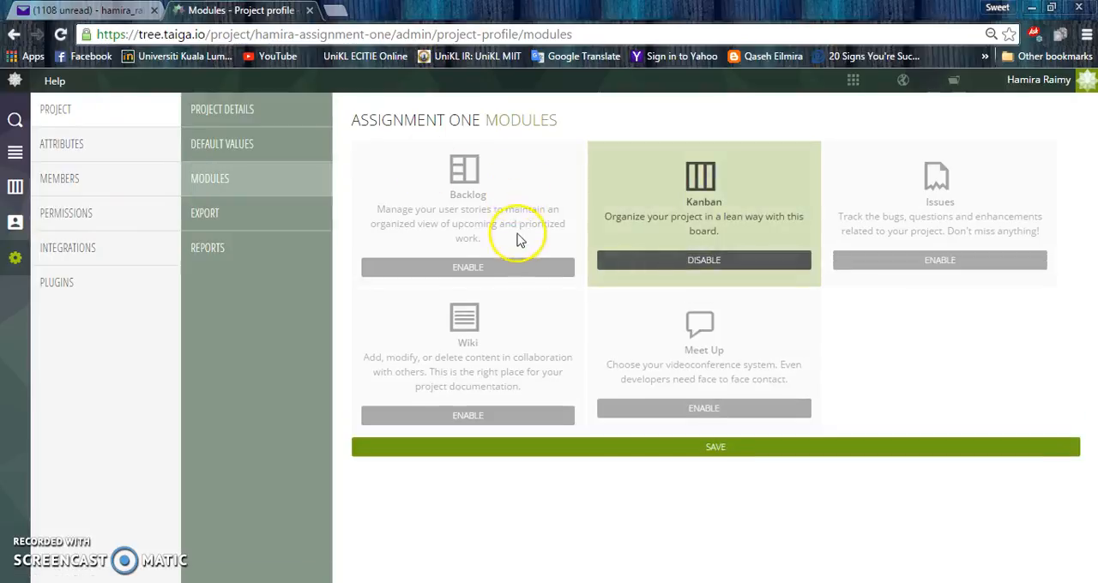
{"action": "mouse_move", "coordinate": [466, 268]}
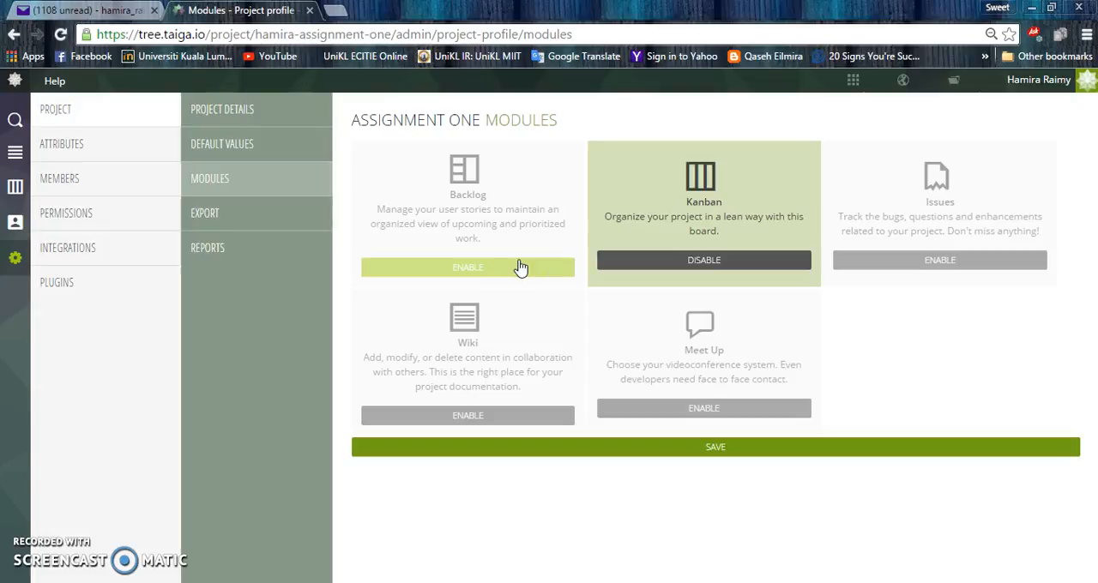
{"action": "left_click", "coordinate": [467, 268]}
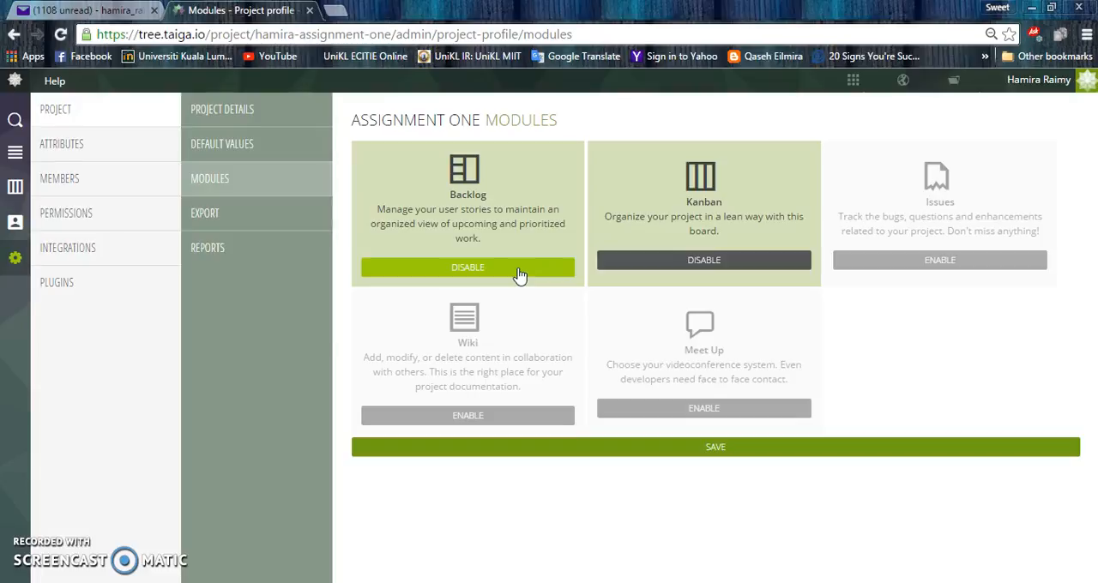
{"action": "left_click", "coordinate": [715, 446]}
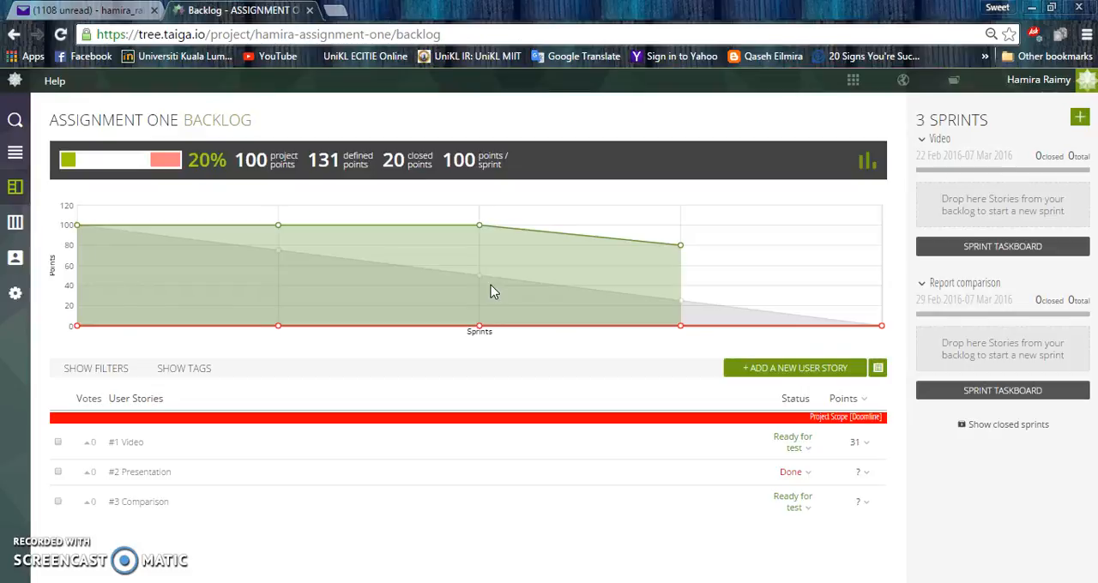
{"action": "mouse_move", "coordinate": [933, 213]}
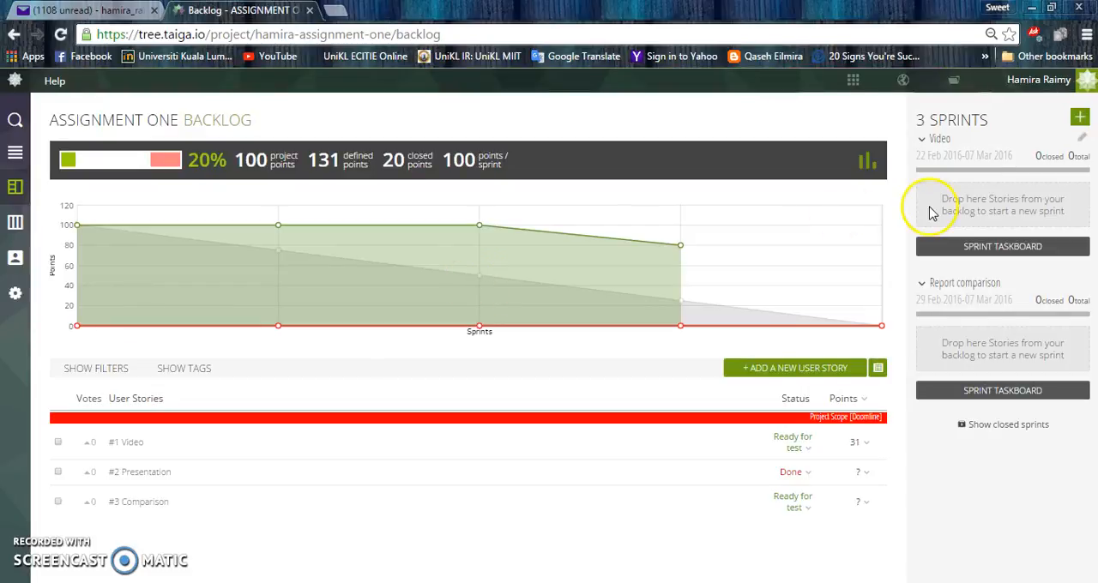
{"action": "mouse_move", "coordinate": [188, 403]}
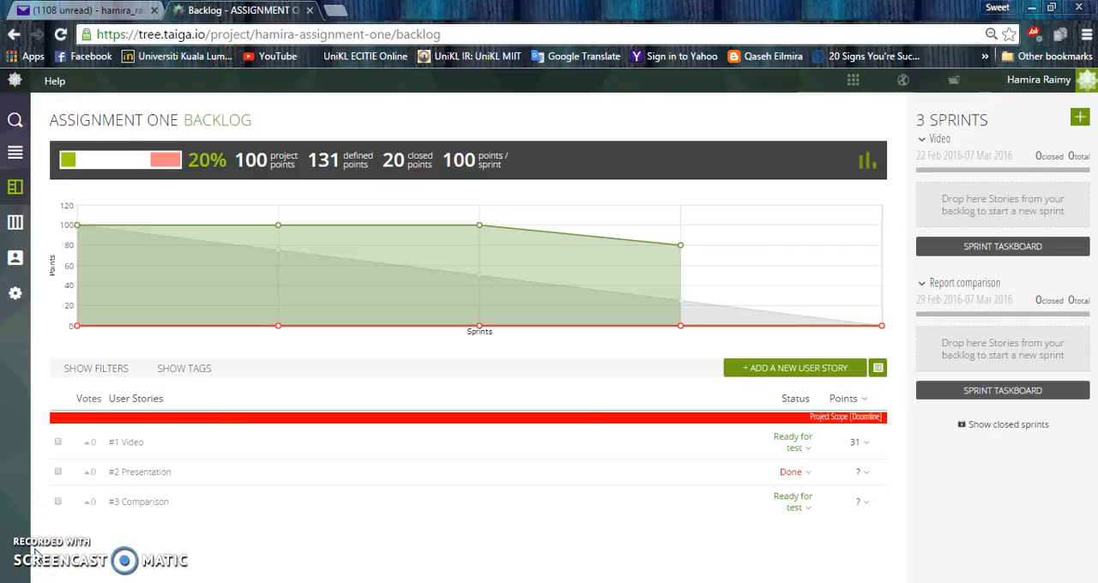
{"action": "mouse_move", "coordinate": [626, 367]}
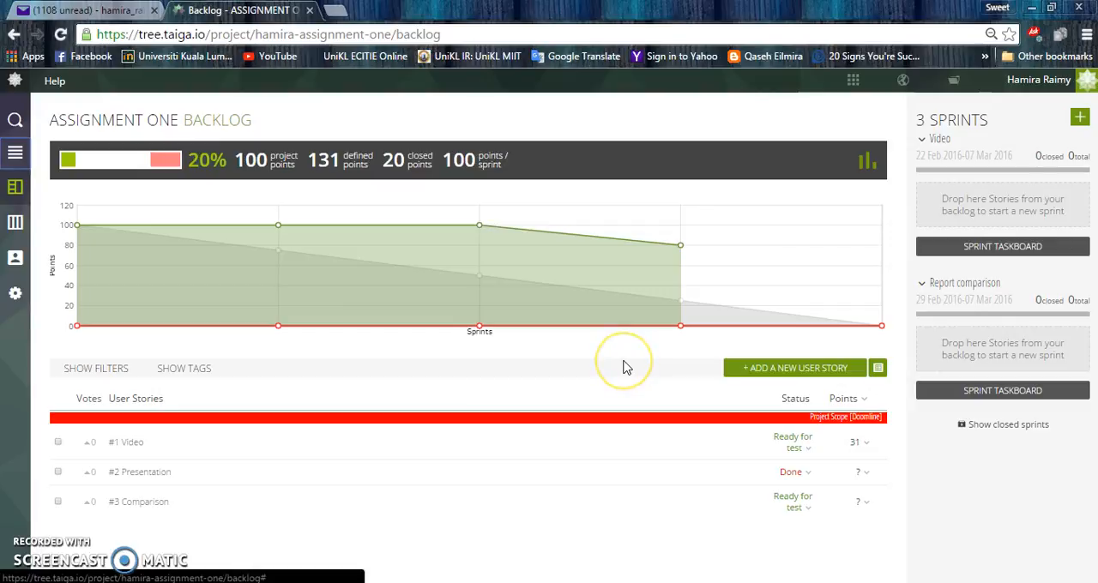
{"action": "mouse_move", "coordinate": [925, 501]}
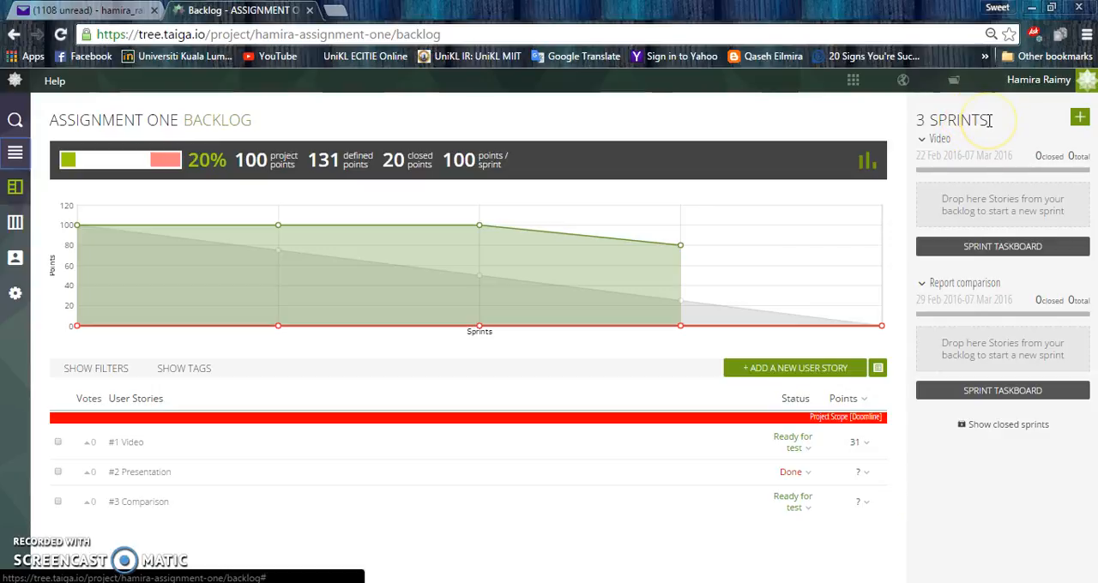
{"action": "mouse_move", "coordinate": [986, 120]}
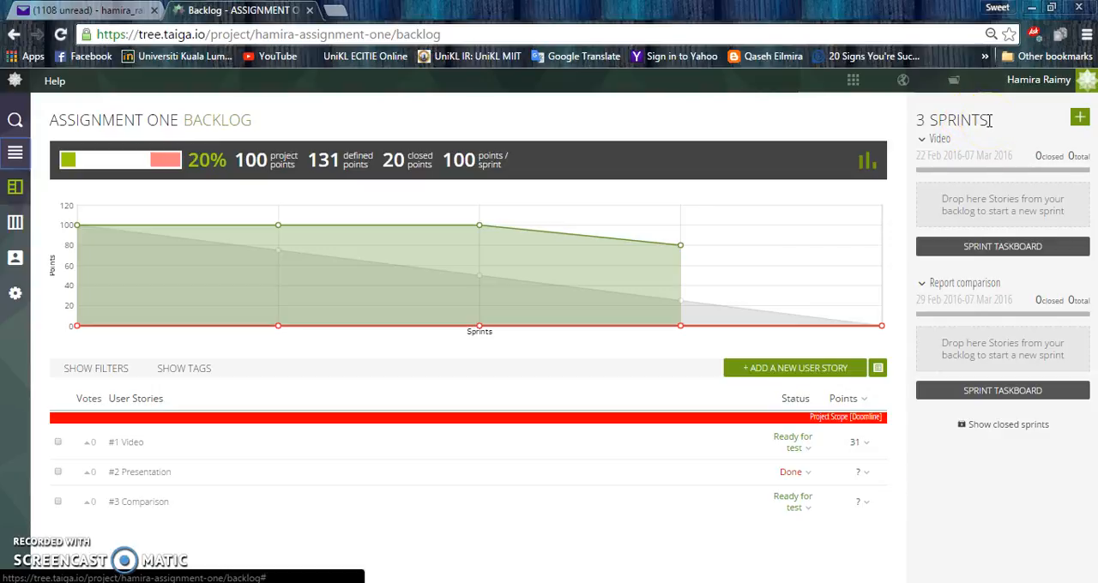
{"action": "mouse_move", "coordinate": [1050, 120]}
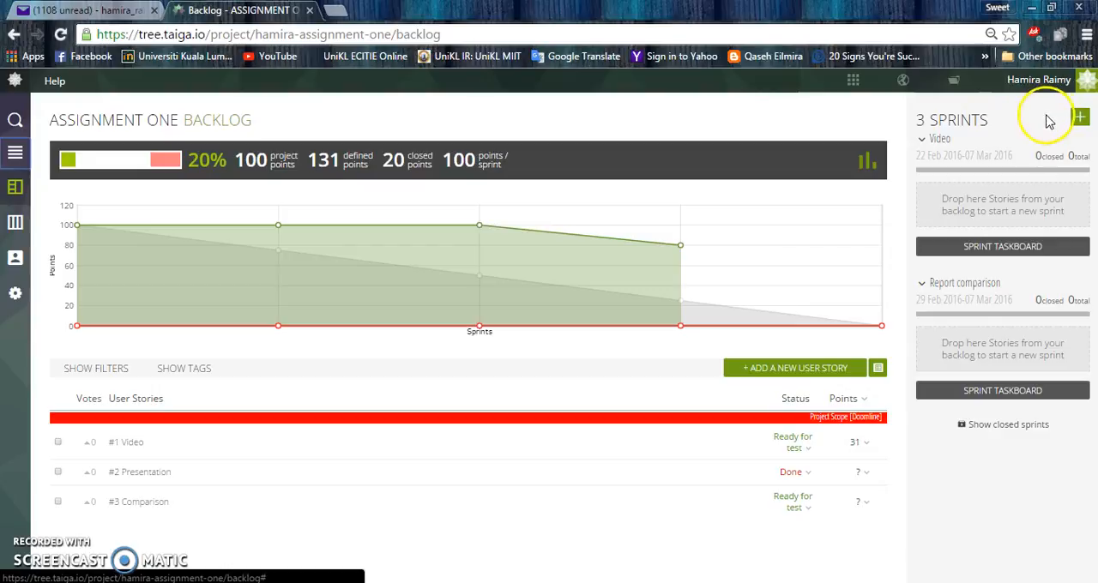
Step: Start a new sprint and name it GROUP REPORT
{"action": "left_click", "coordinate": [1080, 117]}
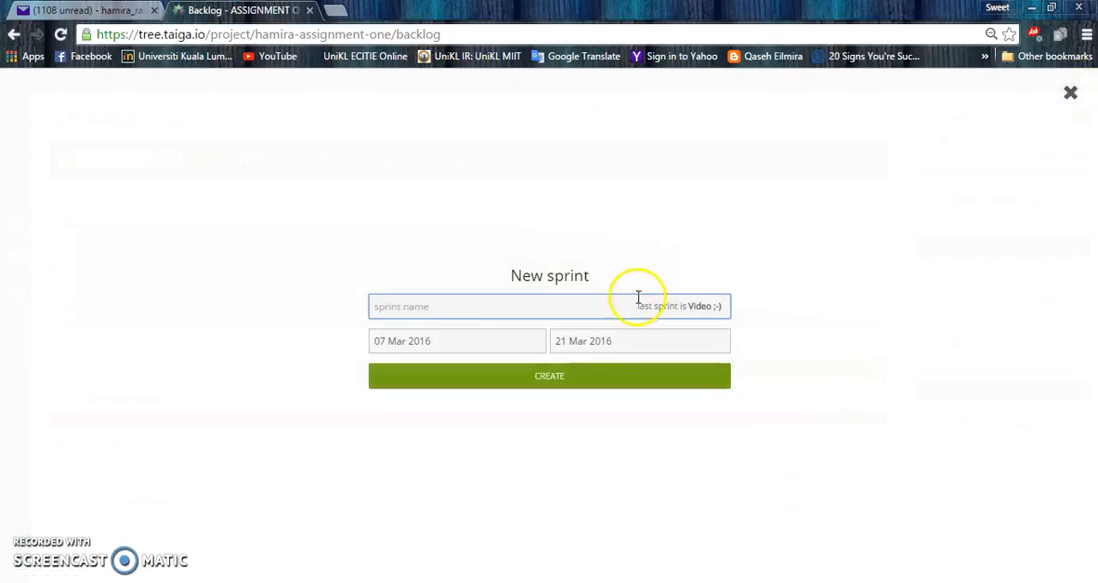
{"action": "left_click", "coordinate": [494, 305]}
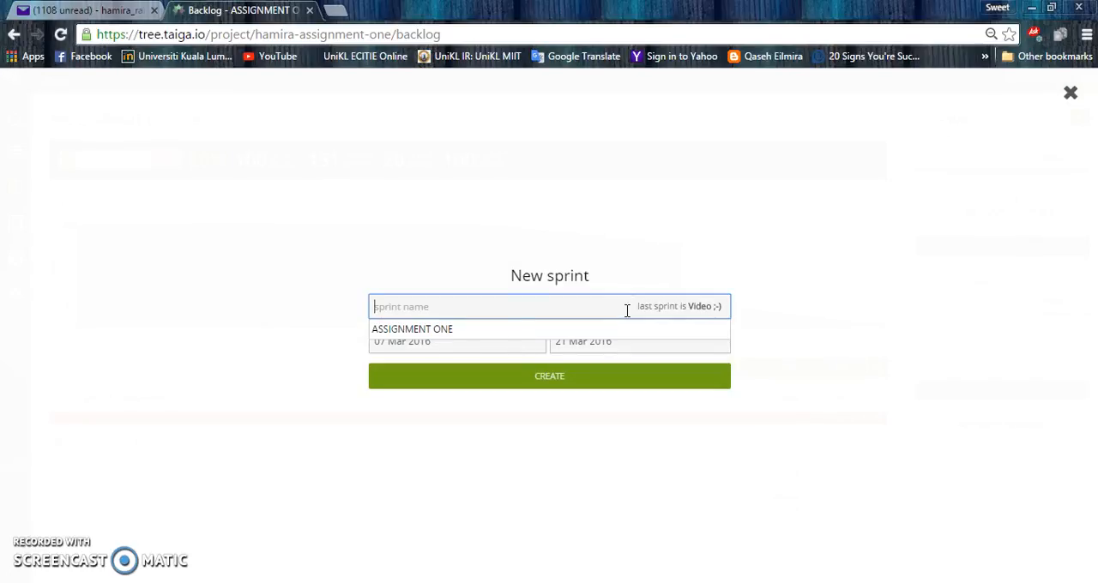
{"action": "type", "text": "G"}
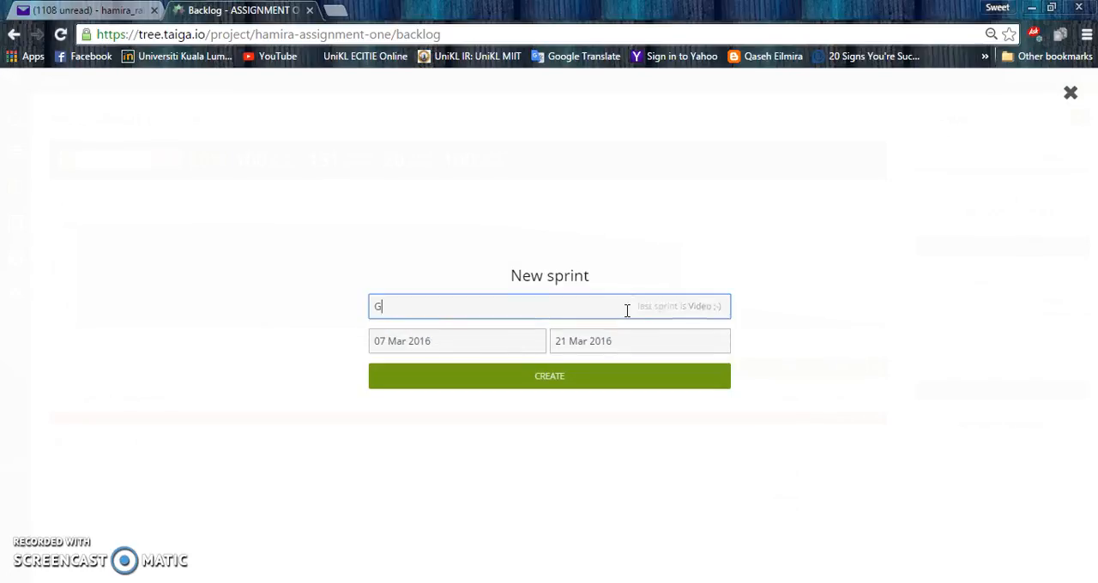
{"action": "type", "text": "ROUP REPORT"}
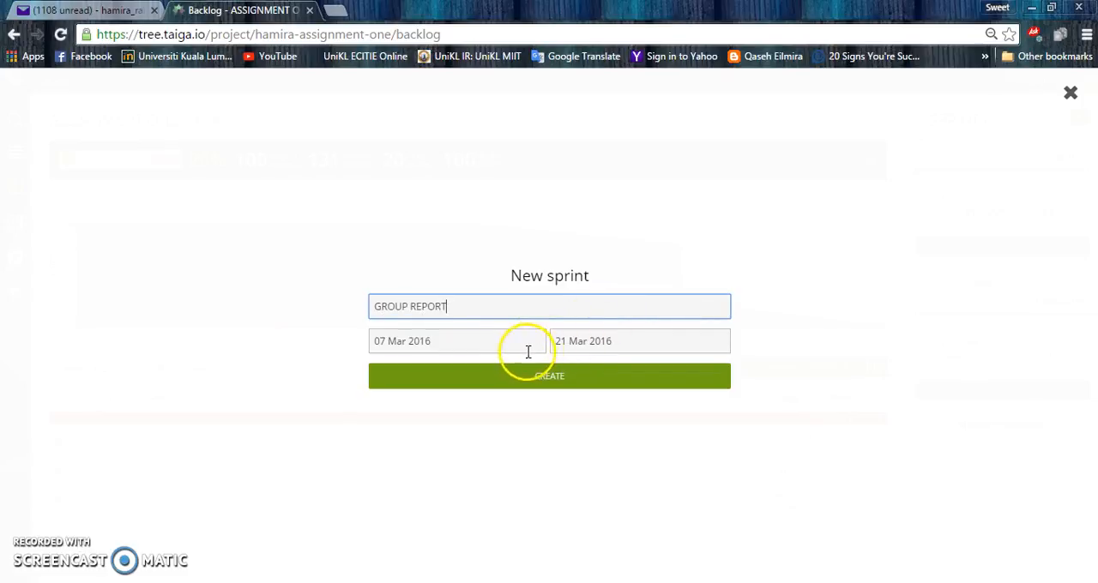
Step: Set the sprint to run 29 Feb 2016 to 07 Mar 2016 and create it
{"action": "left_click", "coordinate": [457, 340]}
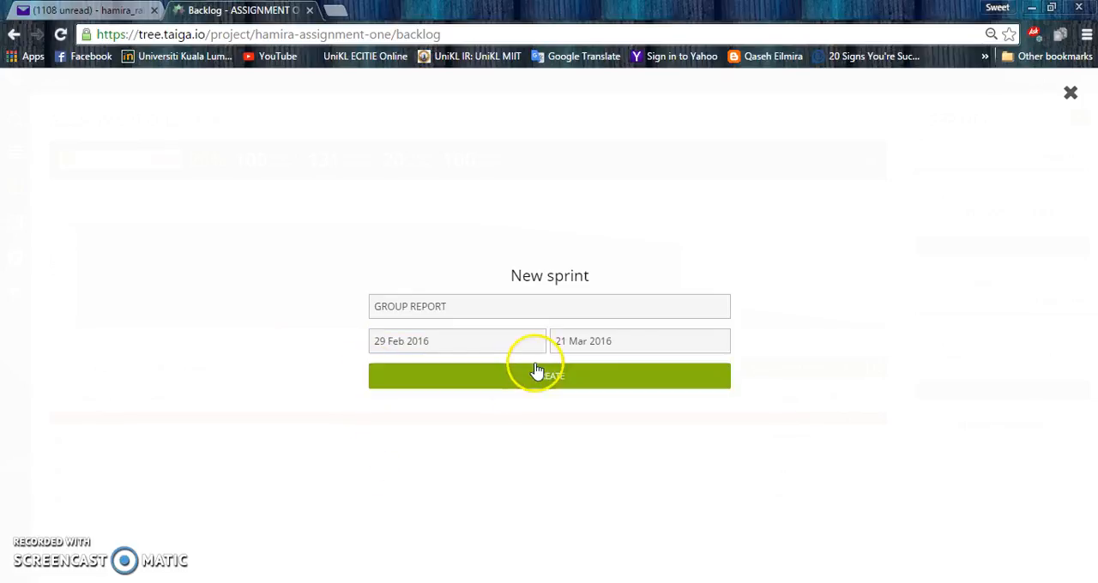
{"action": "left_click", "coordinate": [638, 340]}
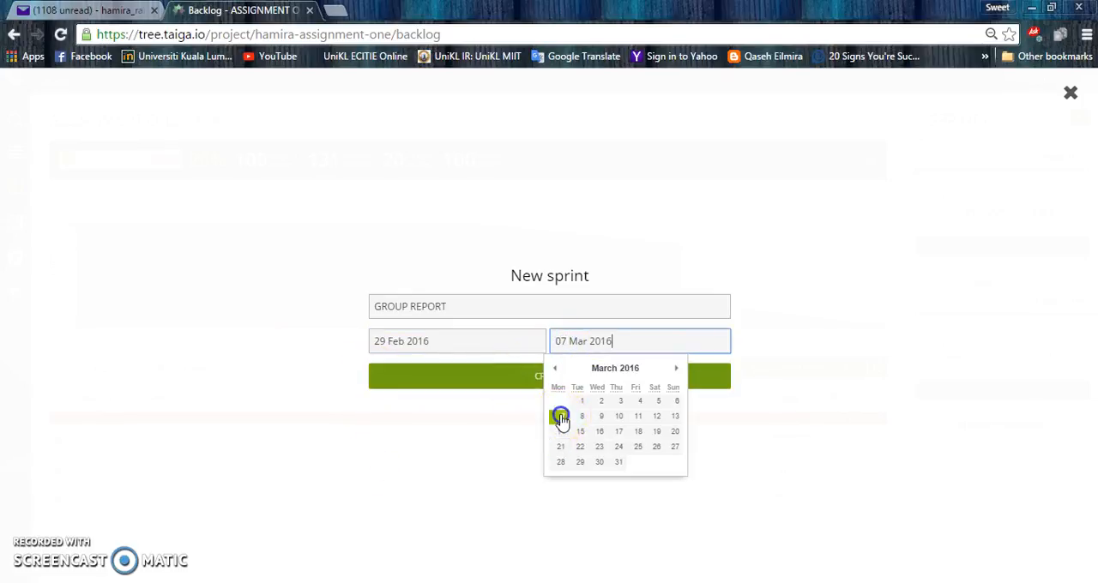
{"action": "left_click", "coordinate": [561, 415]}
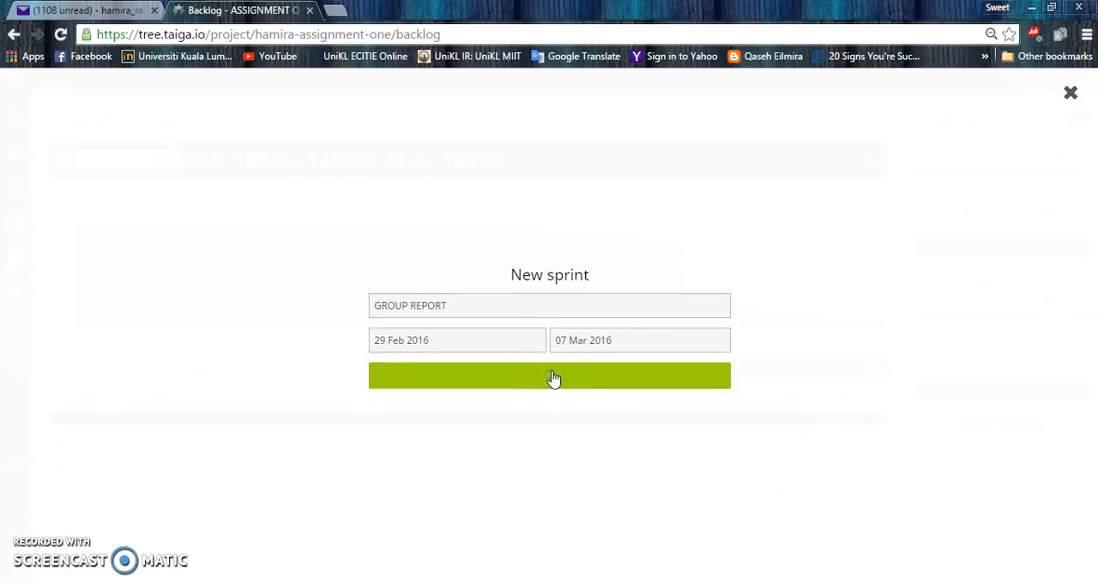
{"action": "left_click", "coordinate": [549, 376]}
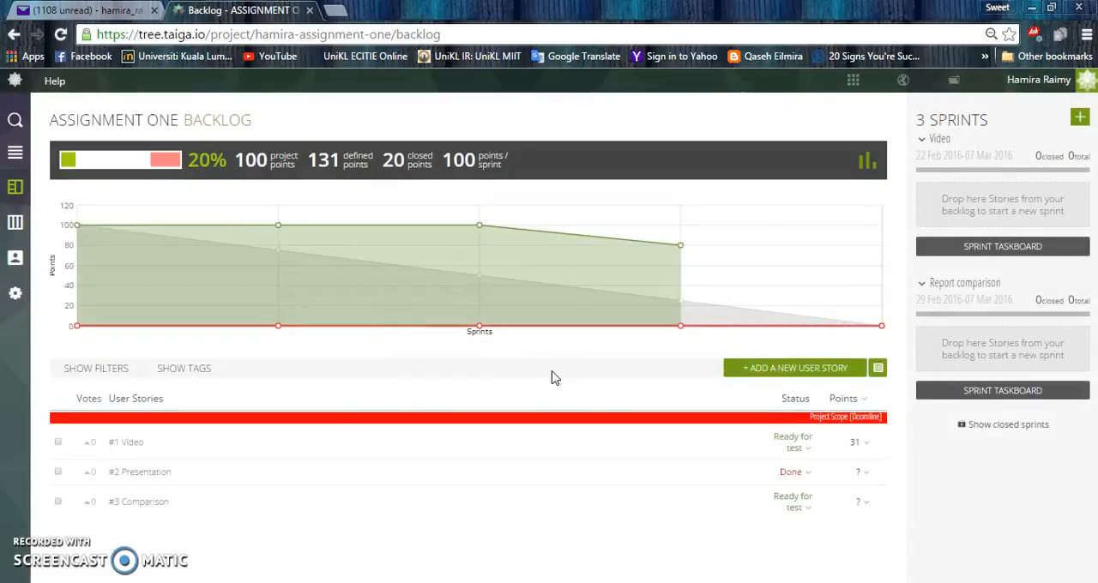
{"action": "left_click", "coordinate": [1079, 117]}
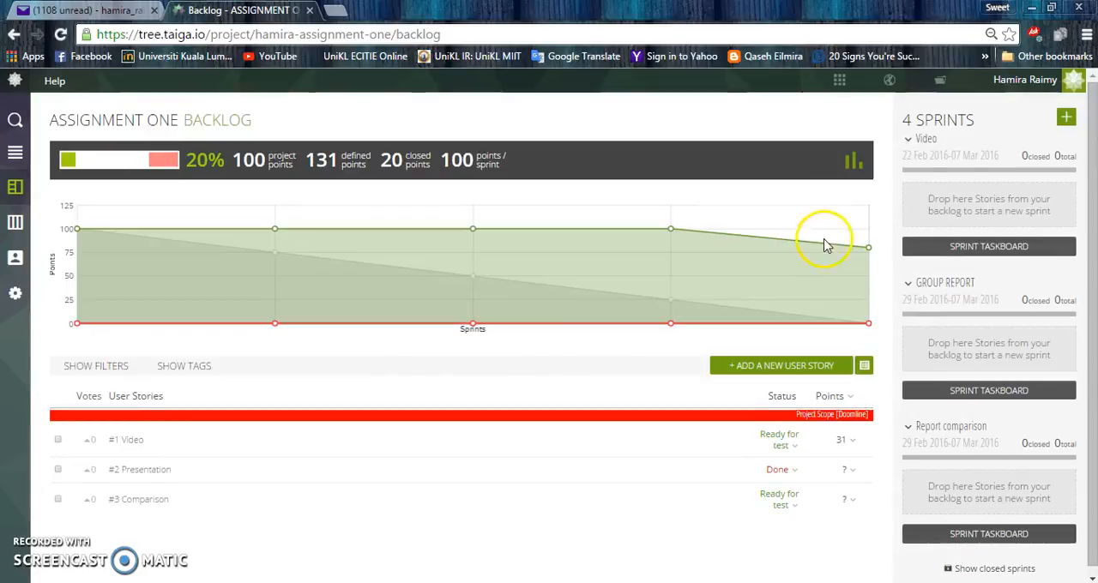
{"action": "mouse_move", "coordinate": [816, 298]}
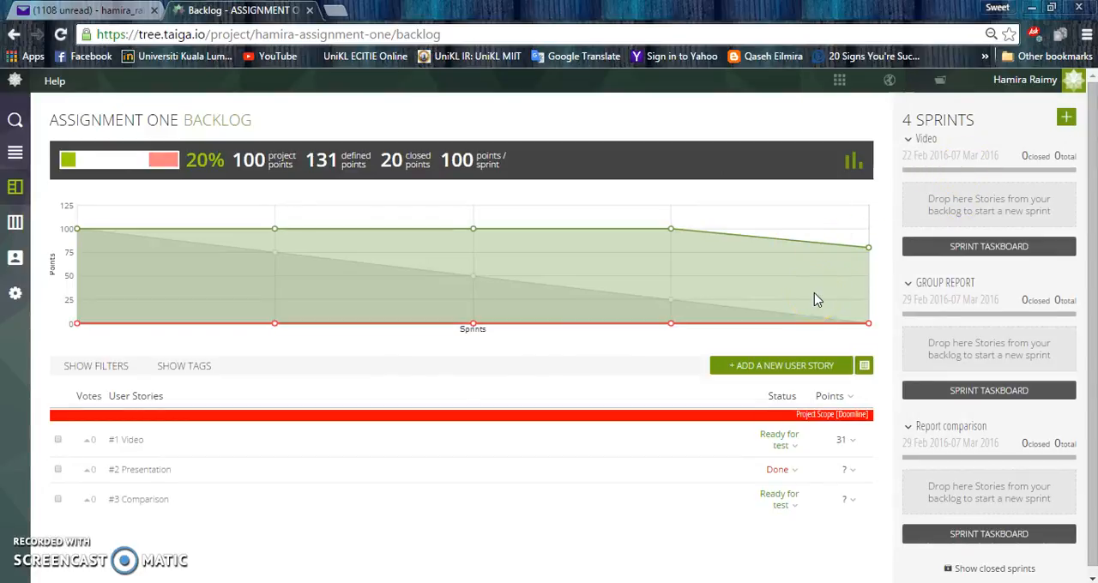
{"action": "mouse_move", "coordinate": [586, 324]}
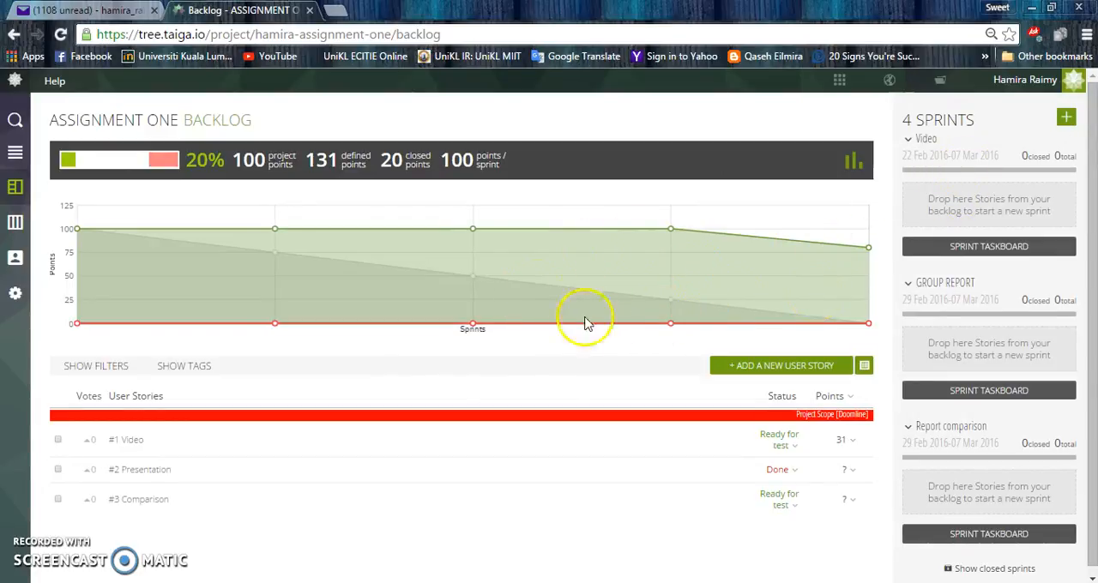
{"action": "mouse_move", "coordinate": [35, 549]}
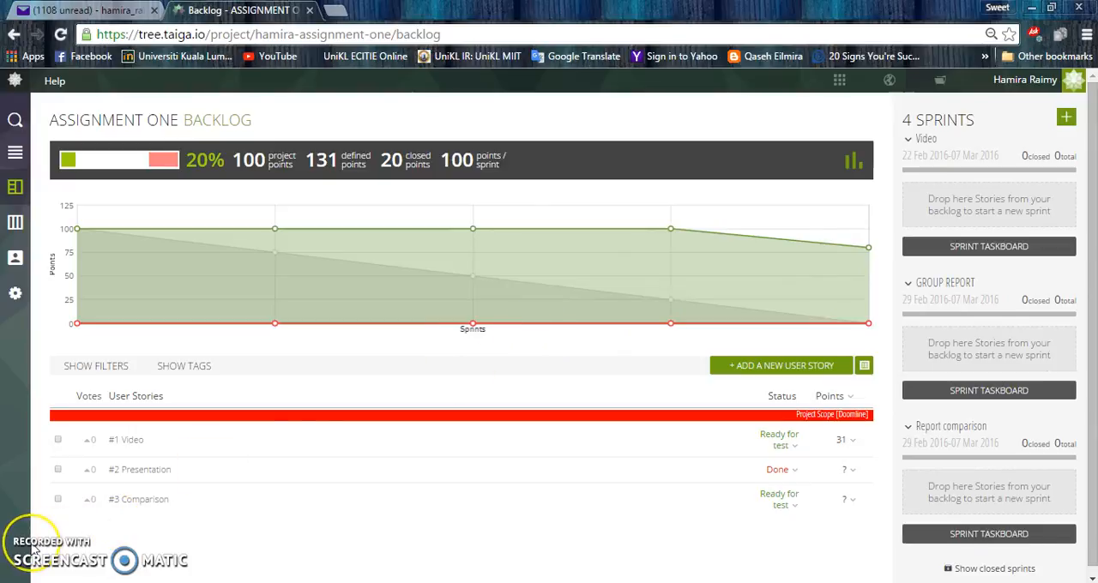
{"action": "mouse_move", "coordinate": [16, 293]}
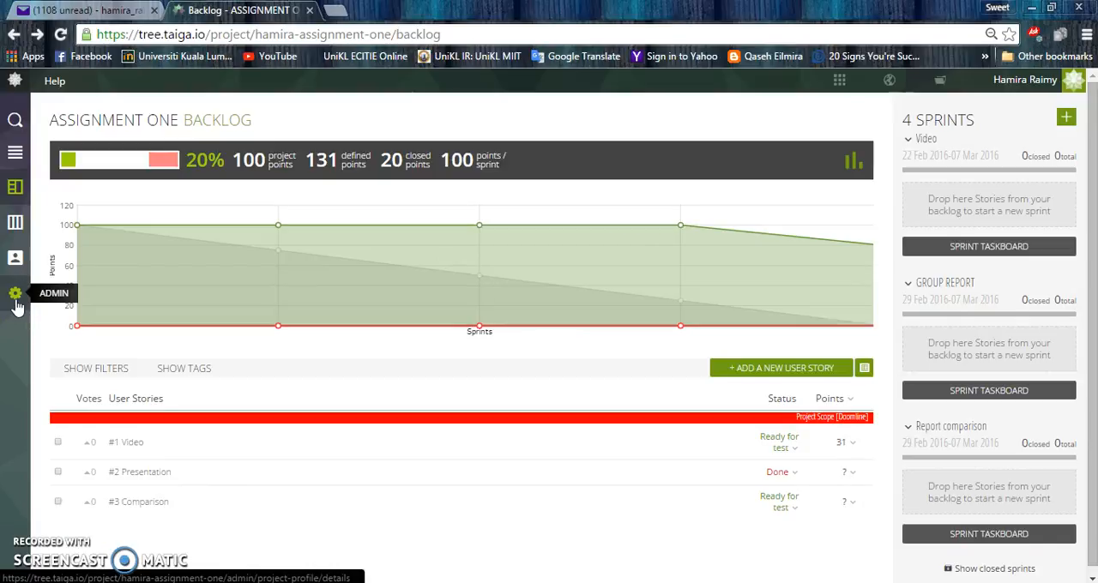
Step: Start a new member invitation from Manage Members and close it without inviting anyone
{"action": "left_click", "coordinate": [15, 295]}
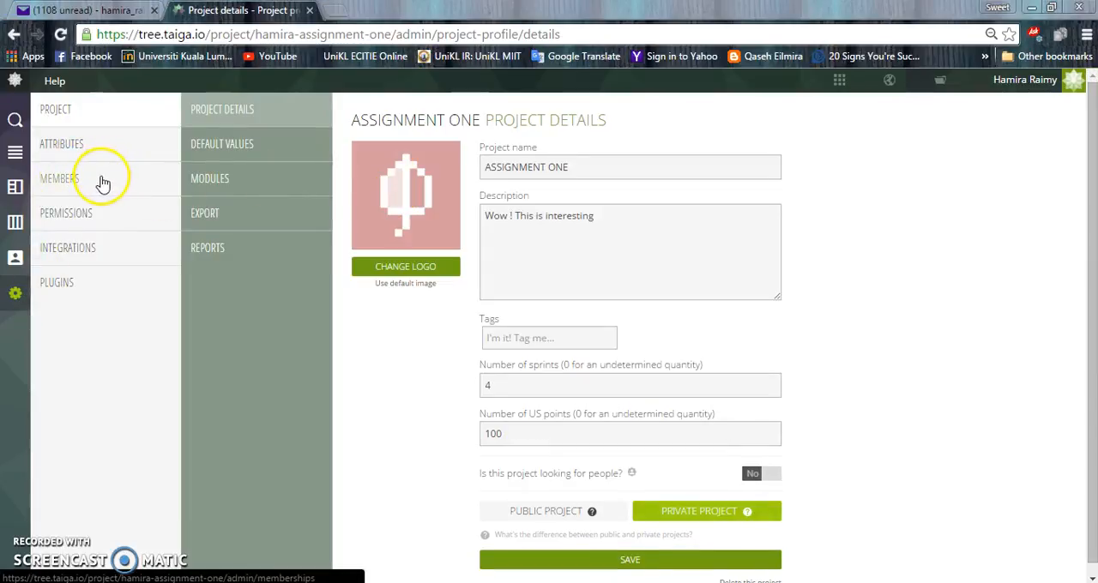
{"action": "left_click", "coordinate": [58, 179]}
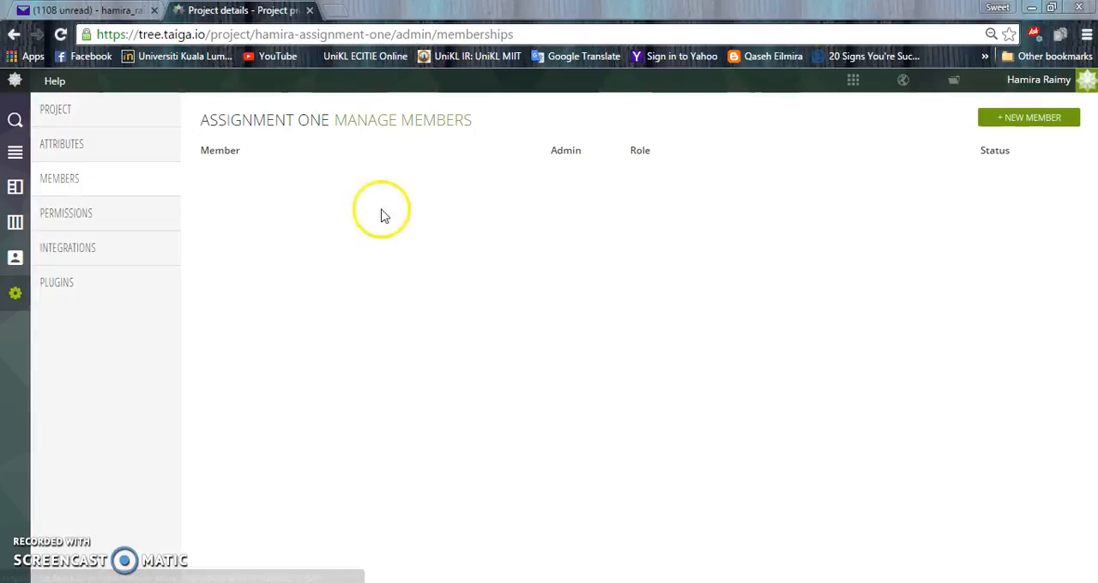
{"action": "left_click", "coordinate": [1030, 117]}
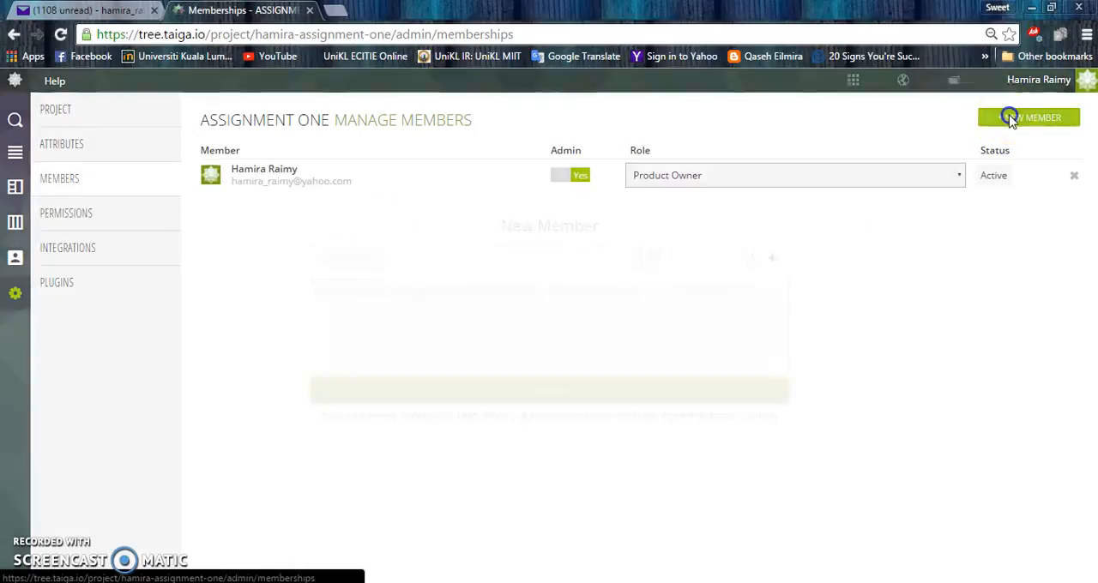
{"action": "left_click", "coordinate": [1027, 117]}
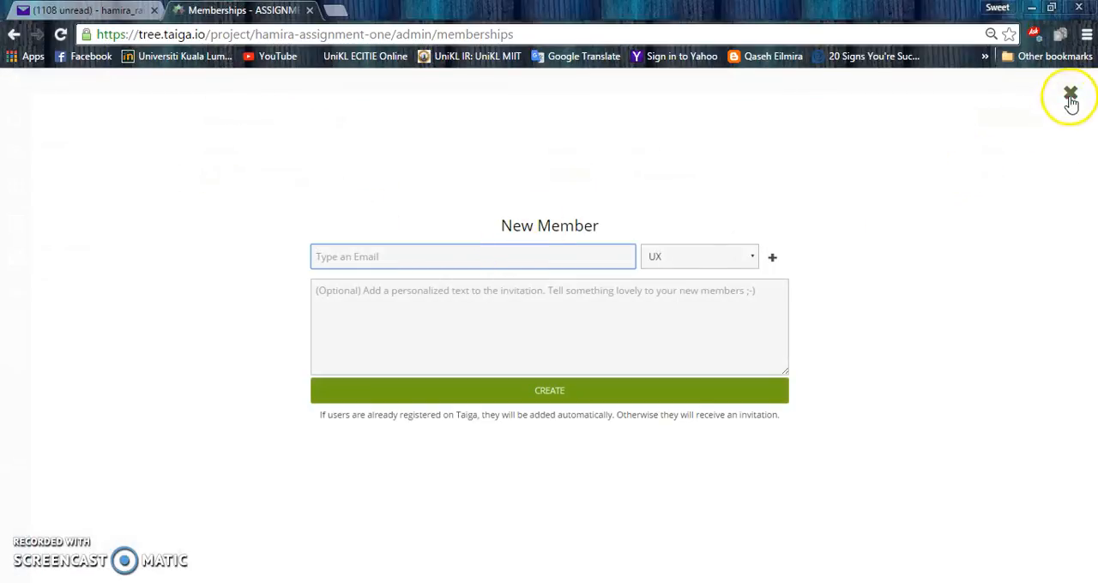
{"action": "left_click", "coordinate": [1070, 93]}
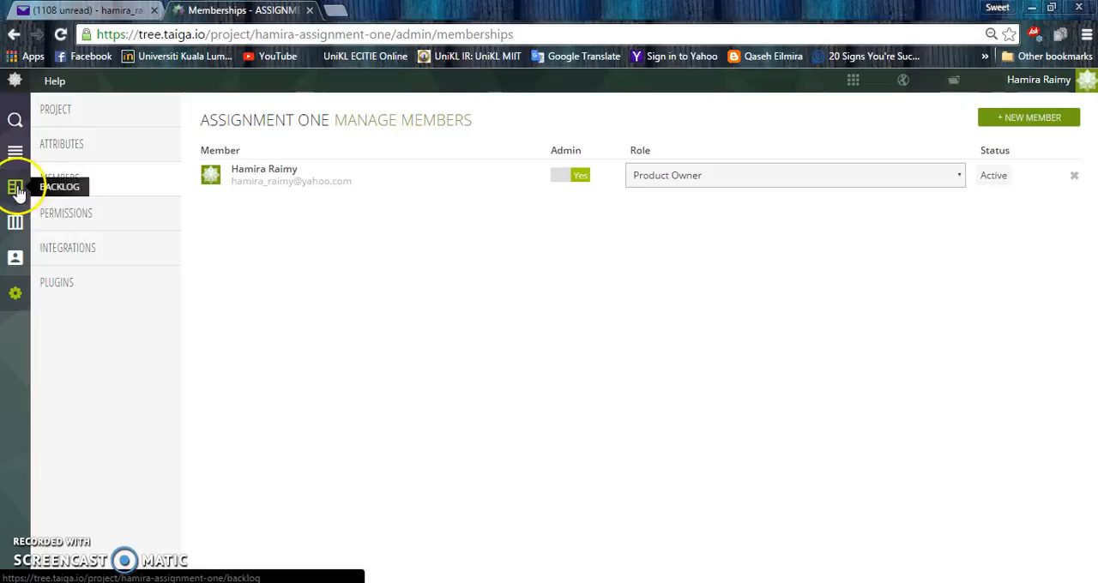
{"action": "mouse_move", "coordinate": [60, 180]}
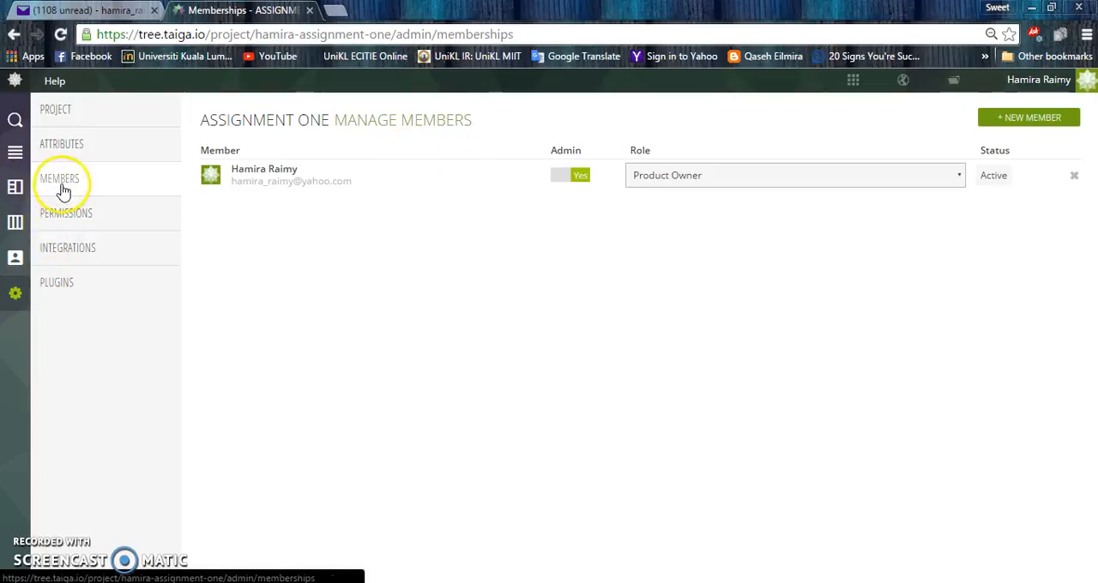
Step: Enable the Meet Up videoconferencing module in the project's module settings
{"action": "left_click", "coordinate": [55, 110]}
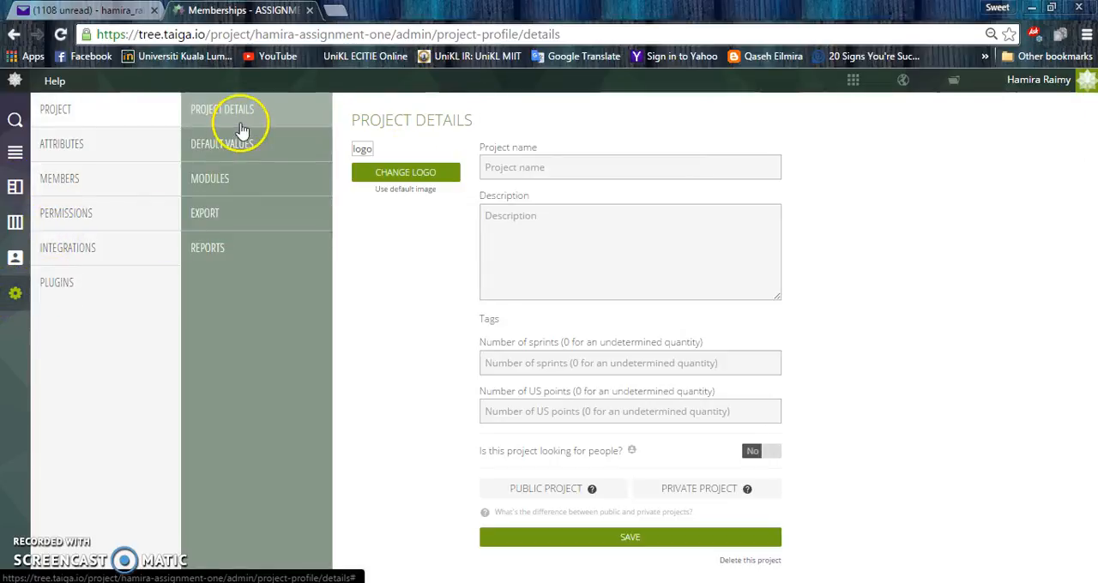
{"action": "left_click", "coordinate": [223, 110]}
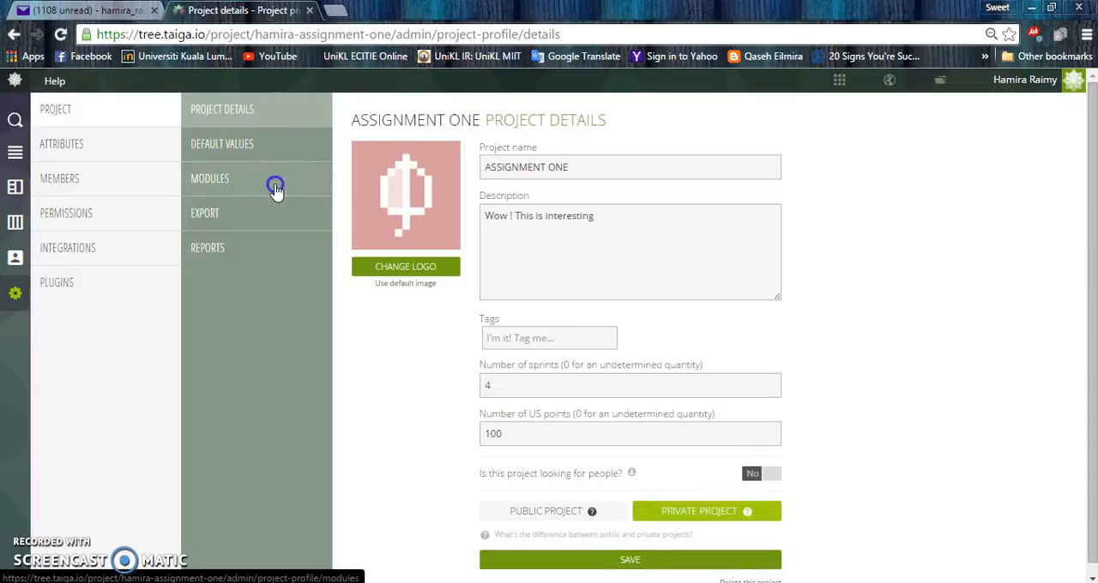
{"action": "left_click", "coordinate": [209, 178]}
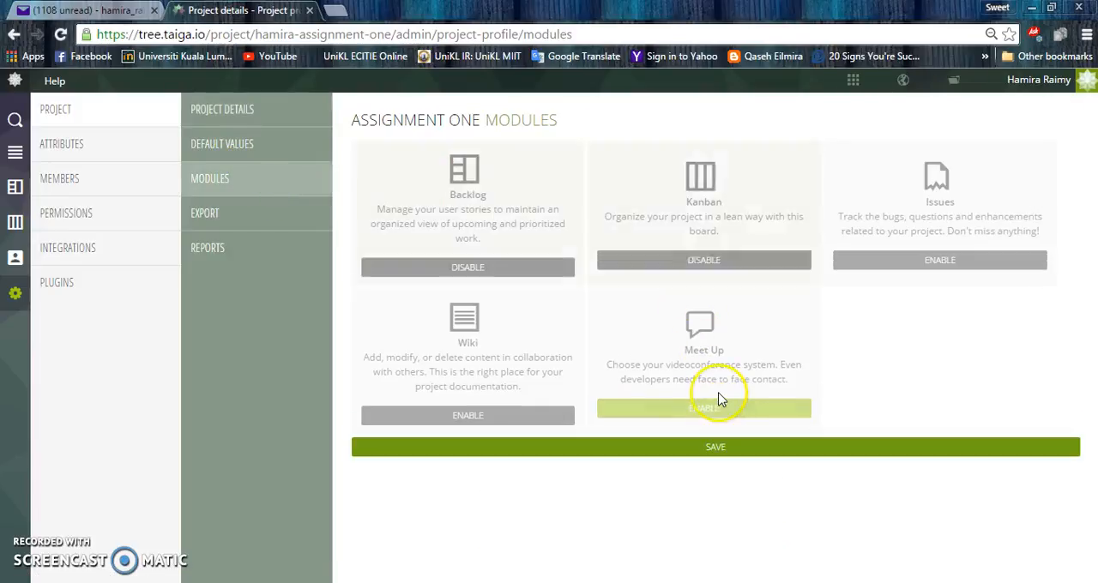
{"action": "left_click", "coordinate": [704, 409]}
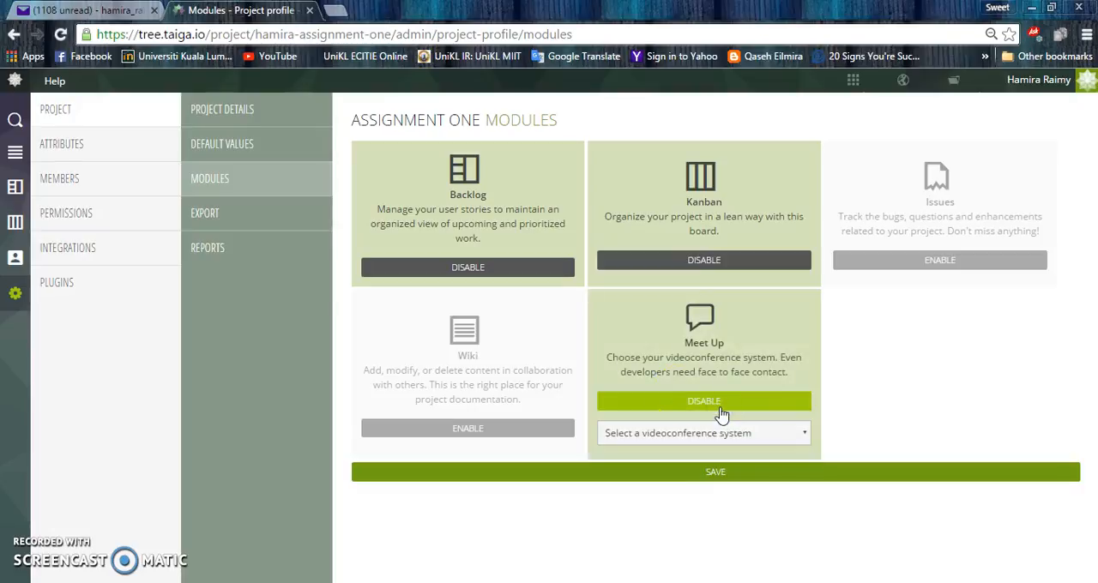
{"action": "mouse_move", "coordinate": [701, 443]}
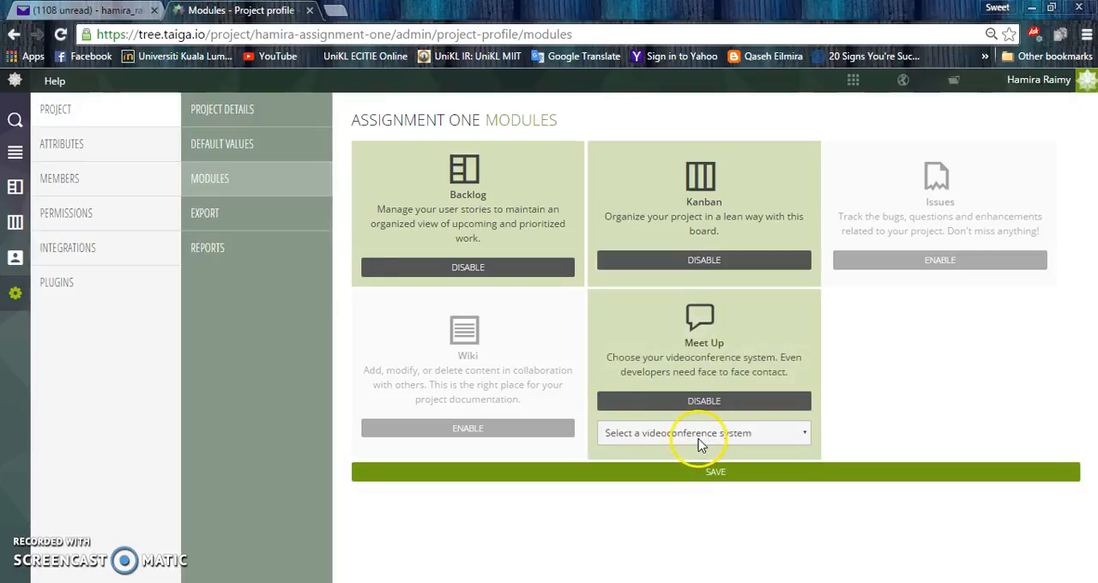
{"action": "mouse_move", "coordinate": [13, 185]}
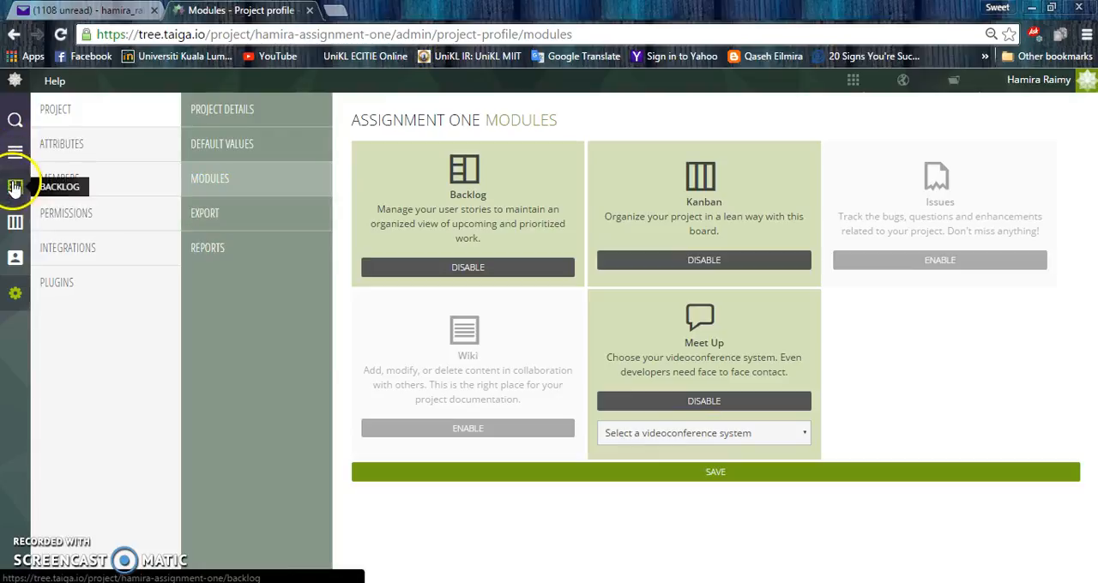
{"action": "mouse_move", "coordinate": [14, 221]}
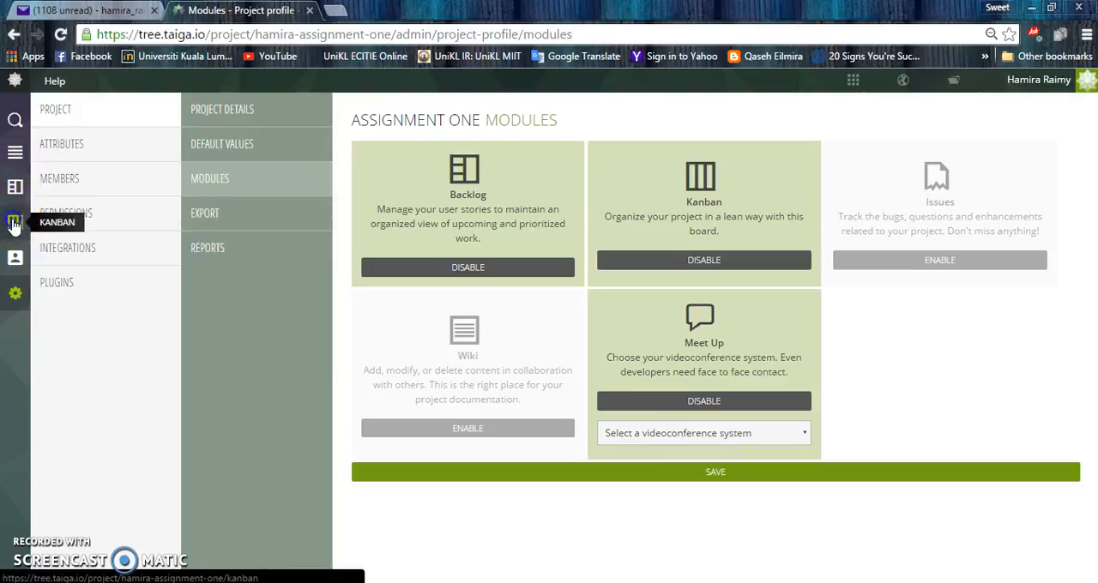
Step: Edit the Report story's tags from the Kanban board, then move to the wiki
{"action": "left_click", "coordinate": [14, 222]}
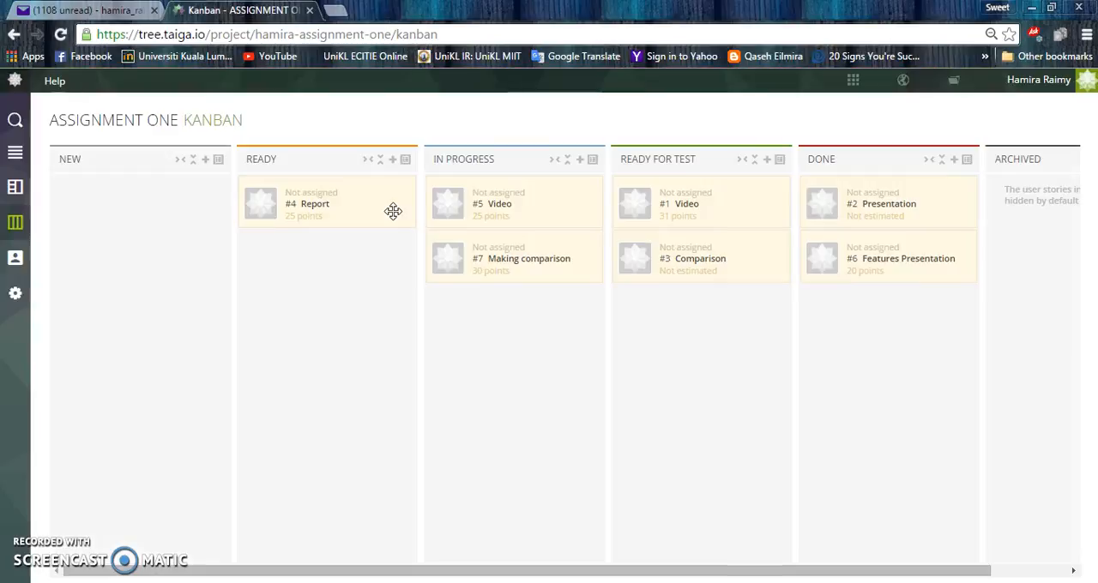
{"action": "mouse_move", "coordinate": [405, 224]}
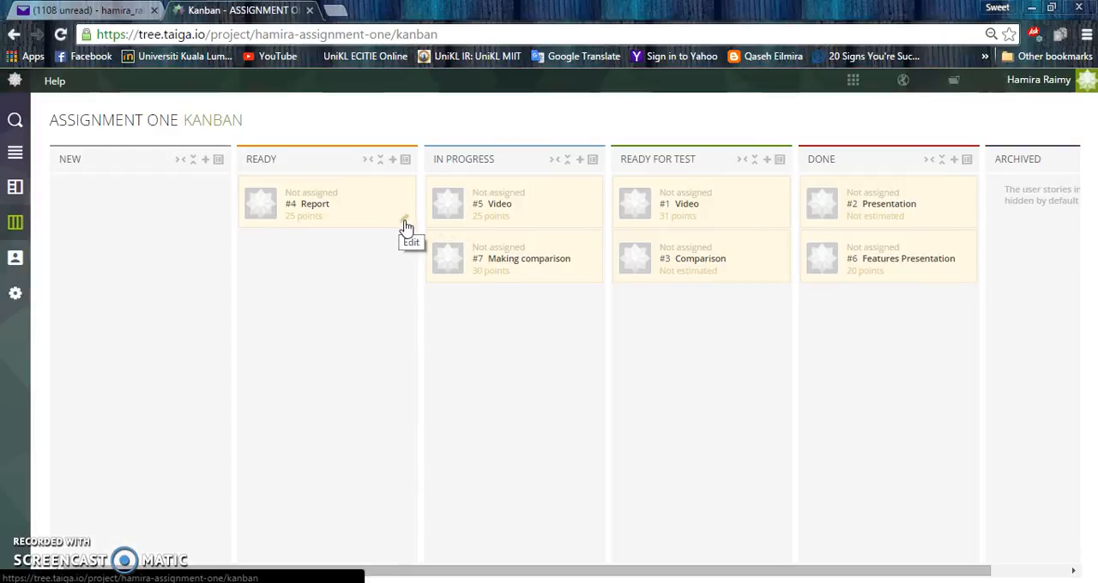
{"action": "mouse_move", "coordinate": [405, 227]}
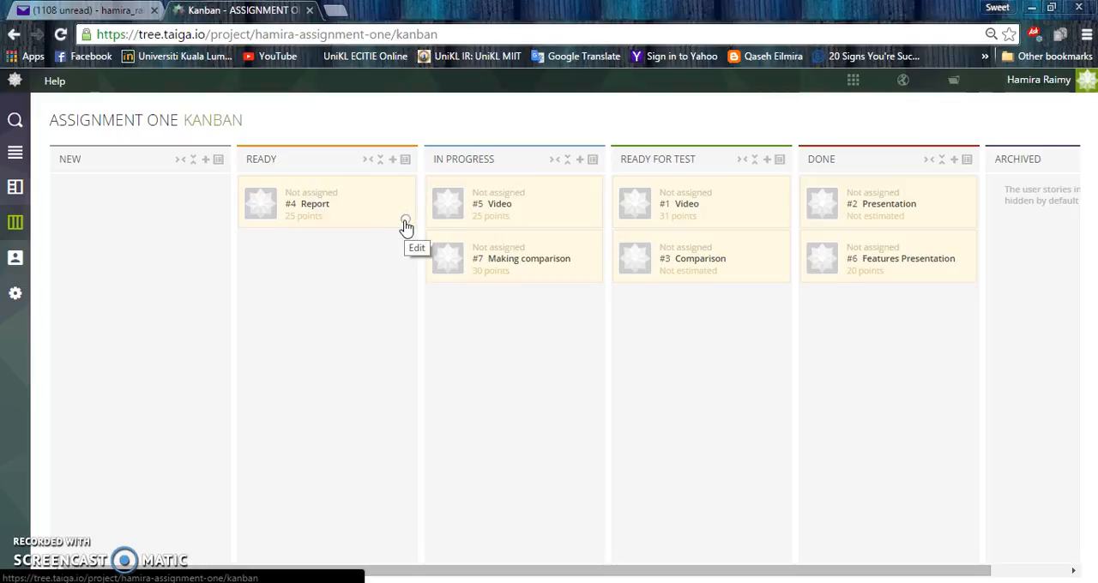
{"action": "mouse_move", "coordinate": [14, 292]}
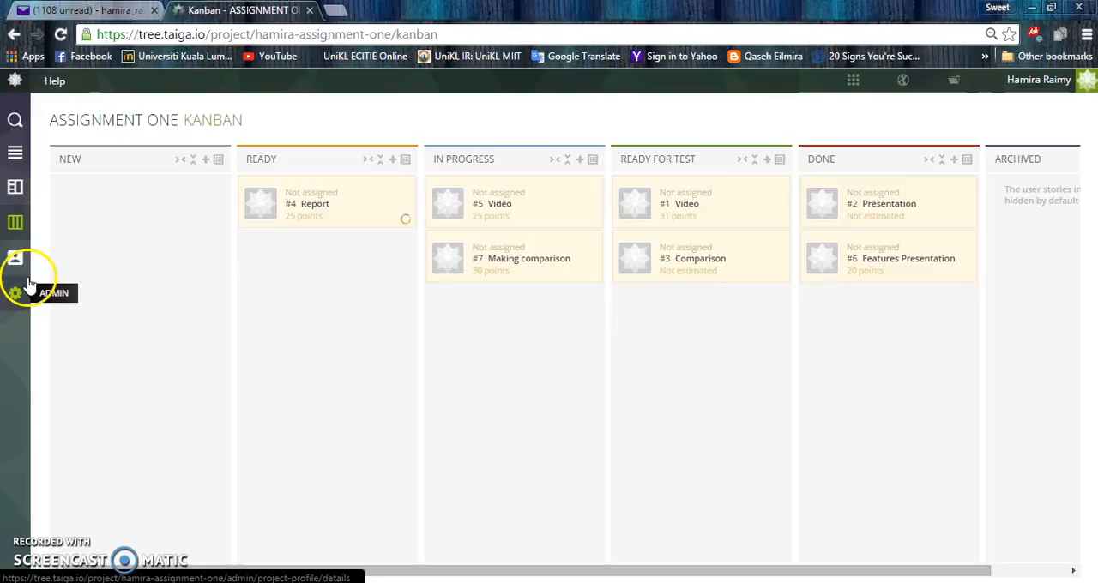
{"action": "left_click", "coordinate": [315, 203]}
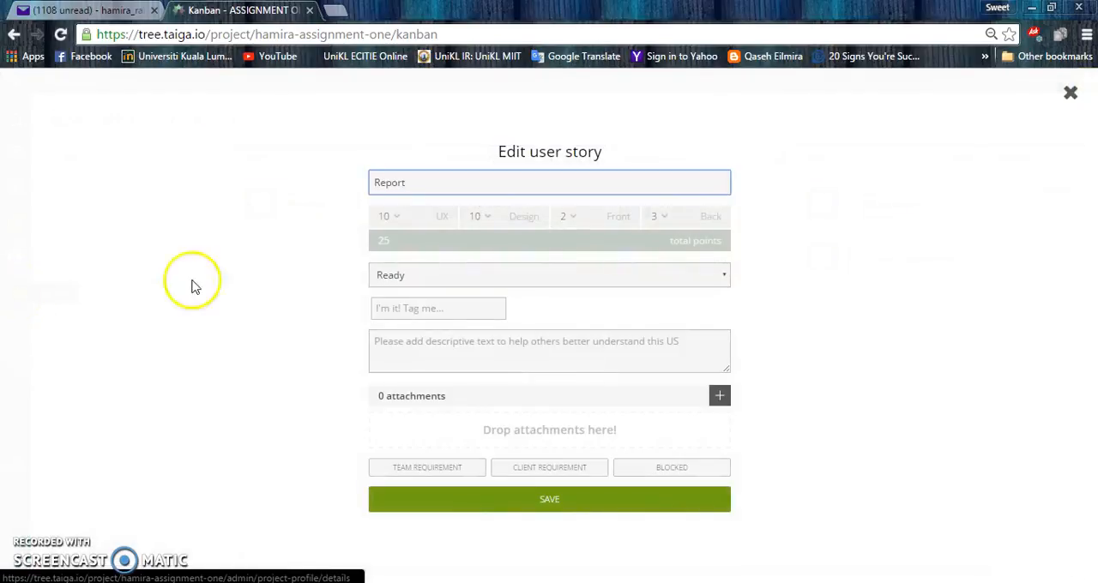
{"action": "left_click", "coordinate": [439, 309]}
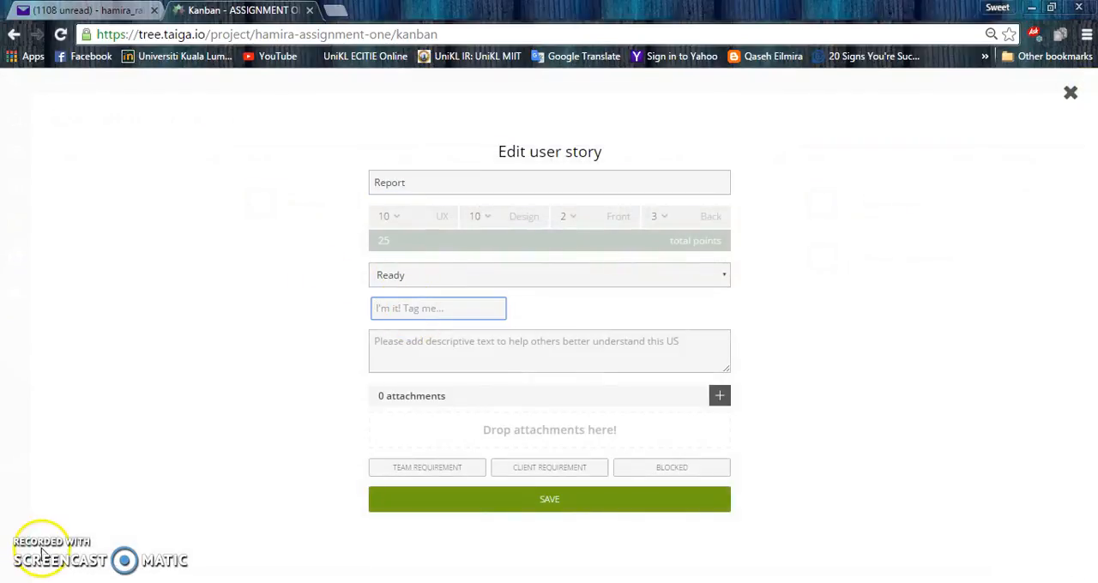
{"action": "left_click", "coordinate": [15, 258]}
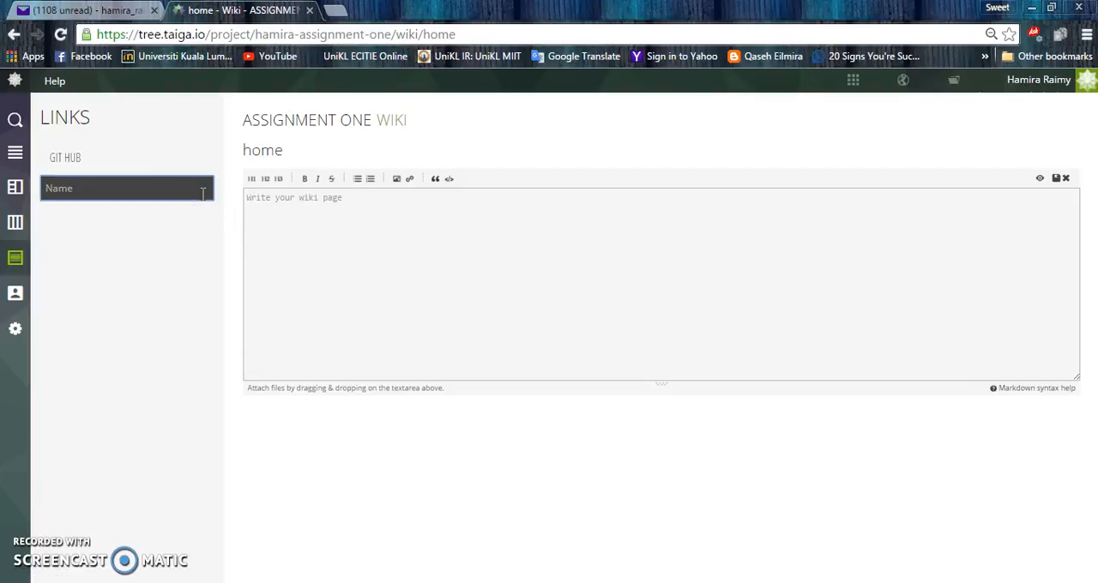
Step: Add the MANAGE TEAM wiki link and save the home page's remote working paragraph
{"action": "type", "text": "MANAGE TEAM"}
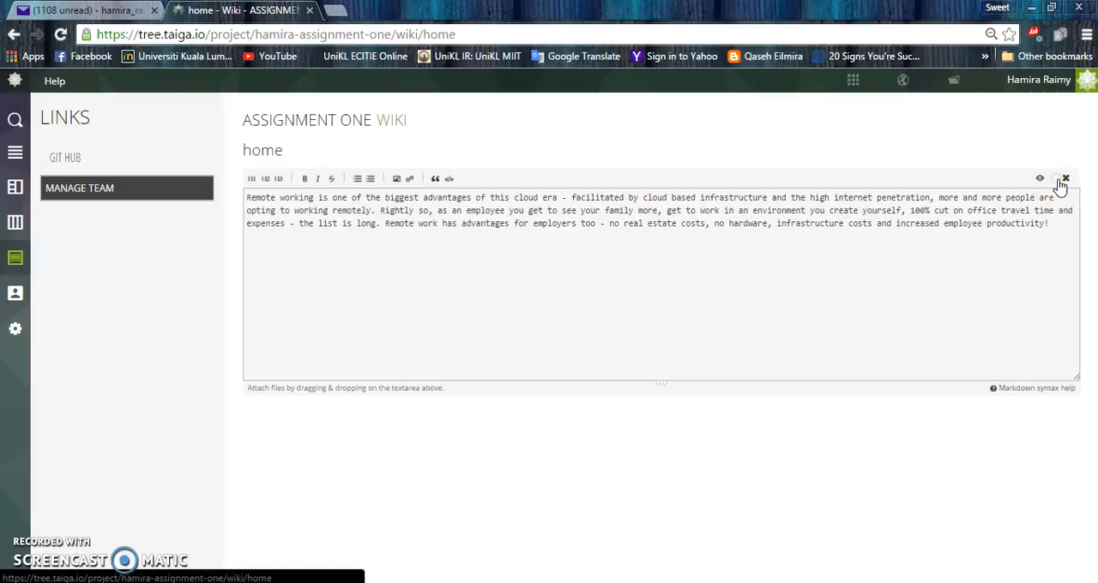
{"action": "left_click", "coordinate": [1064, 178]}
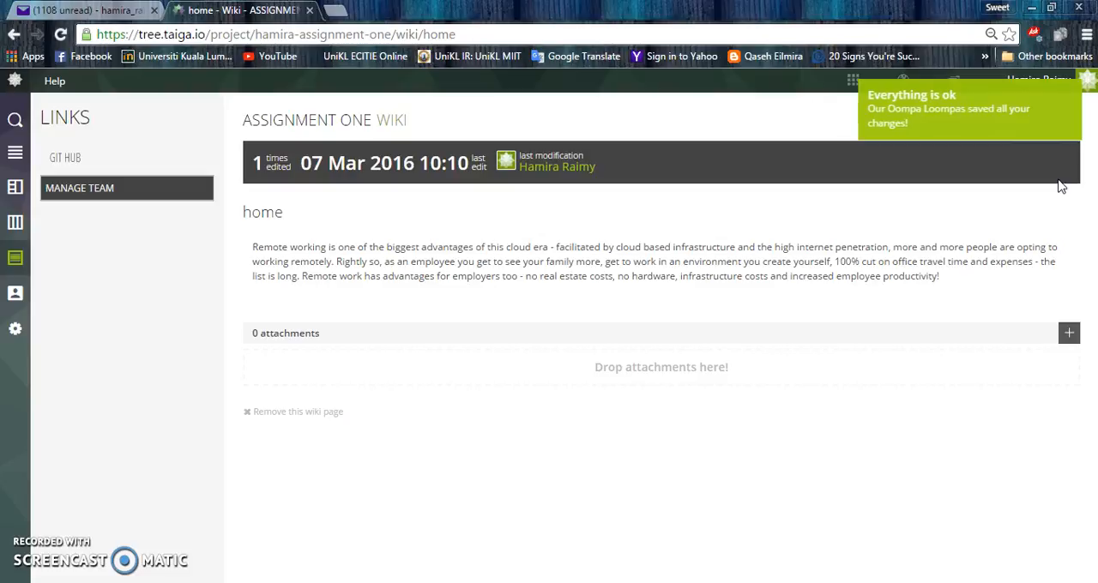
{"action": "mouse_move", "coordinate": [631, 358]}
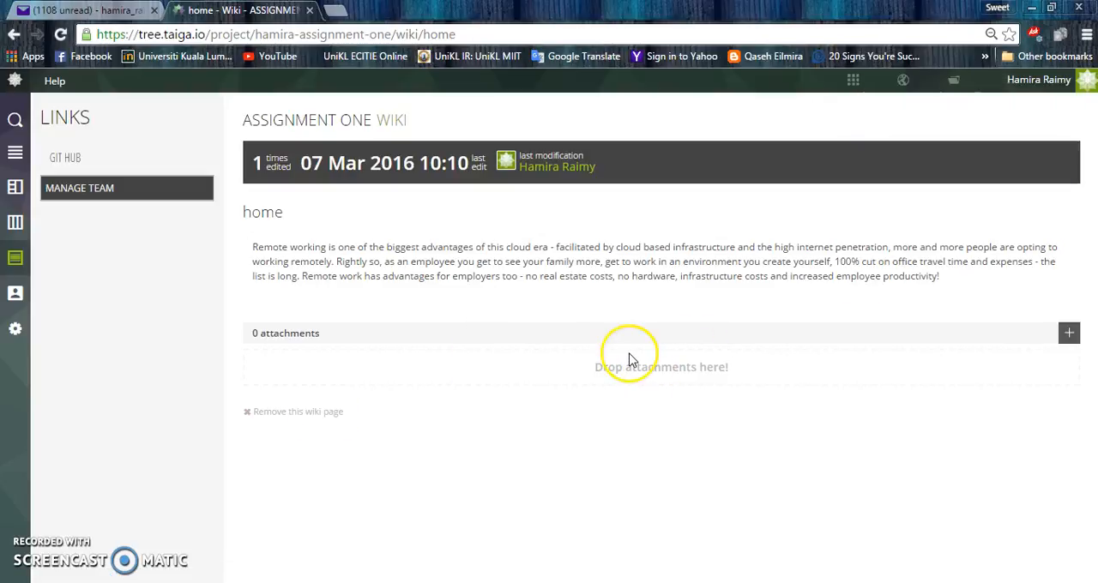
{"action": "mouse_move", "coordinate": [1038, 334]}
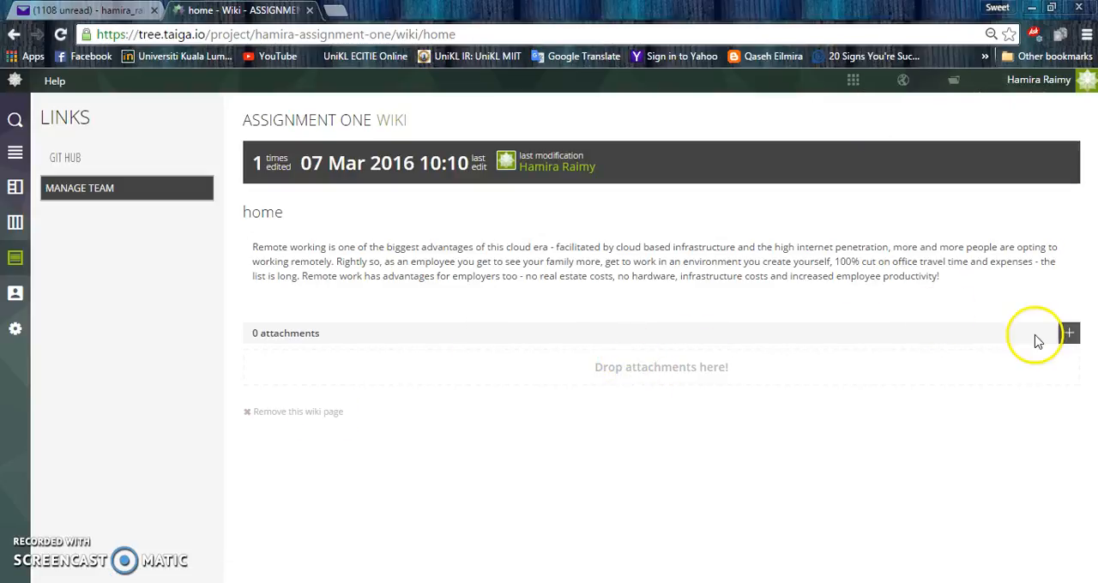
Step: Attach the CBS NOTE document from the Desktop to the home wiki page
{"action": "left_click", "coordinate": [1069, 333]}
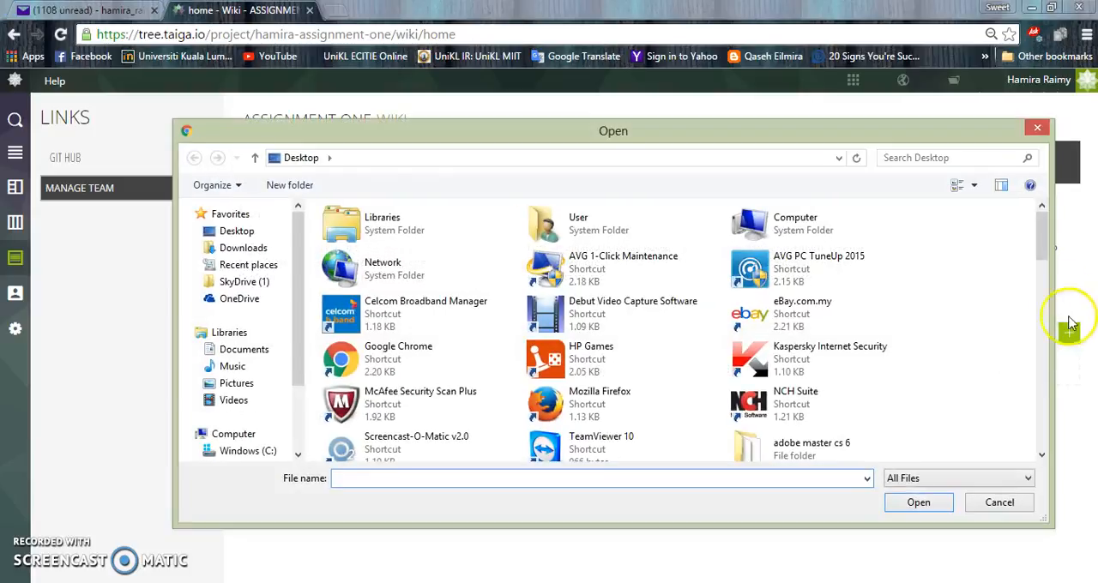
{"action": "scroll", "scroll_direction": "down", "scroll_amount": 3}
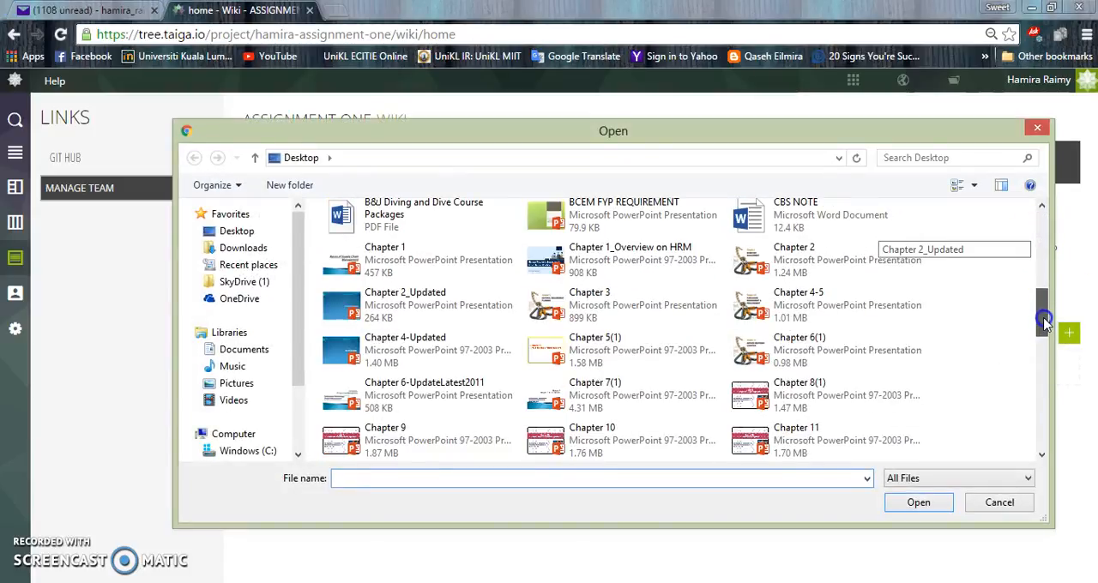
{"action": "left_click", "coordinate": [827, 237]}
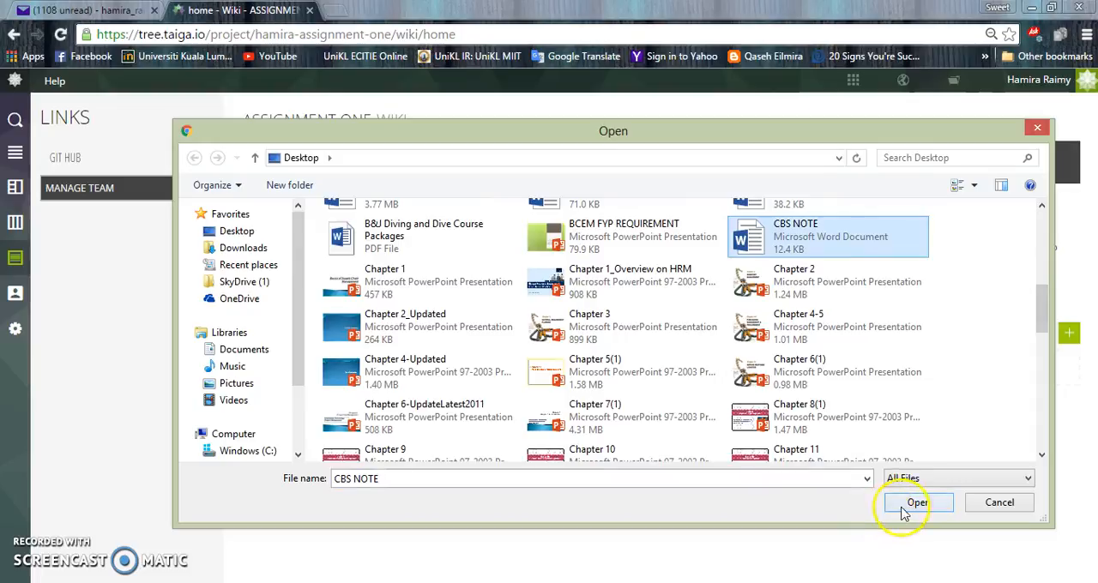
{"action": "left_click", "coordinate": [916, 503]}
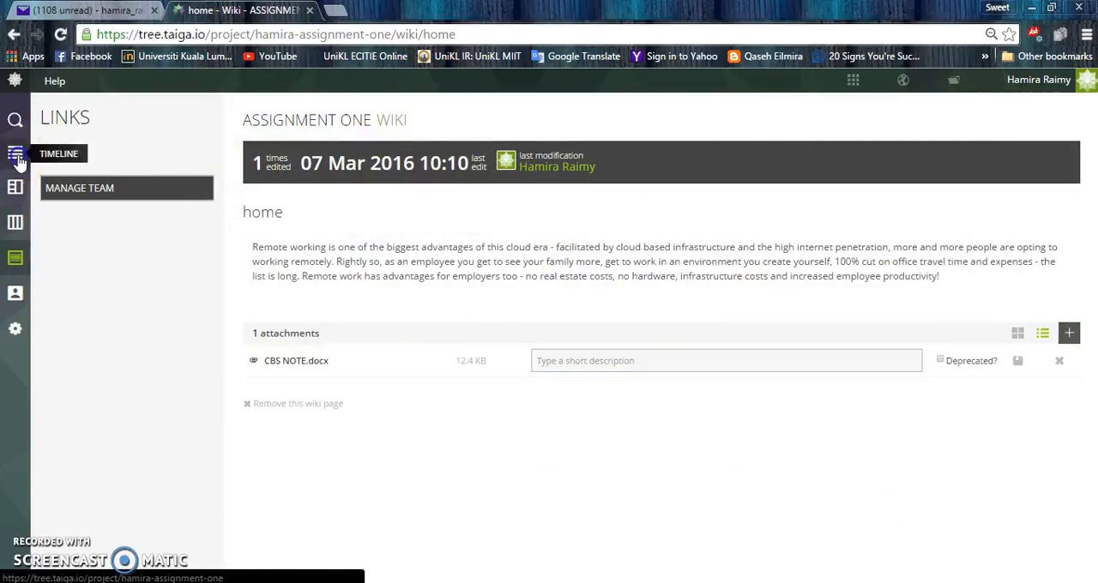
Step: View the project timeline topped by the CBS NOTE attachment upload
{"action": "left_click", "coordinate": [14, 154]}
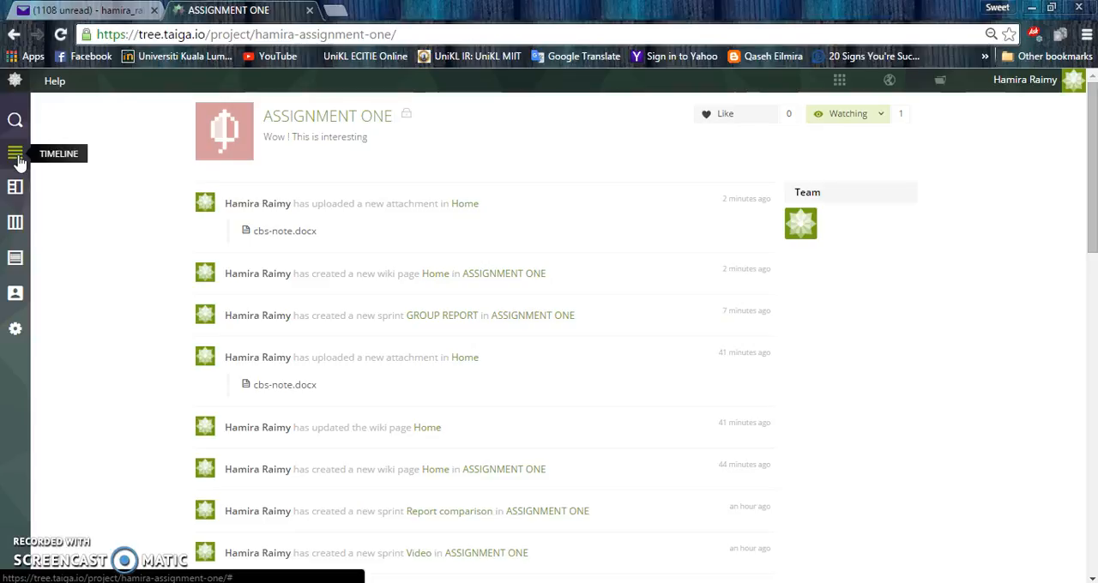
{"action": "mouse_move", "coordinate": [54, 453]}
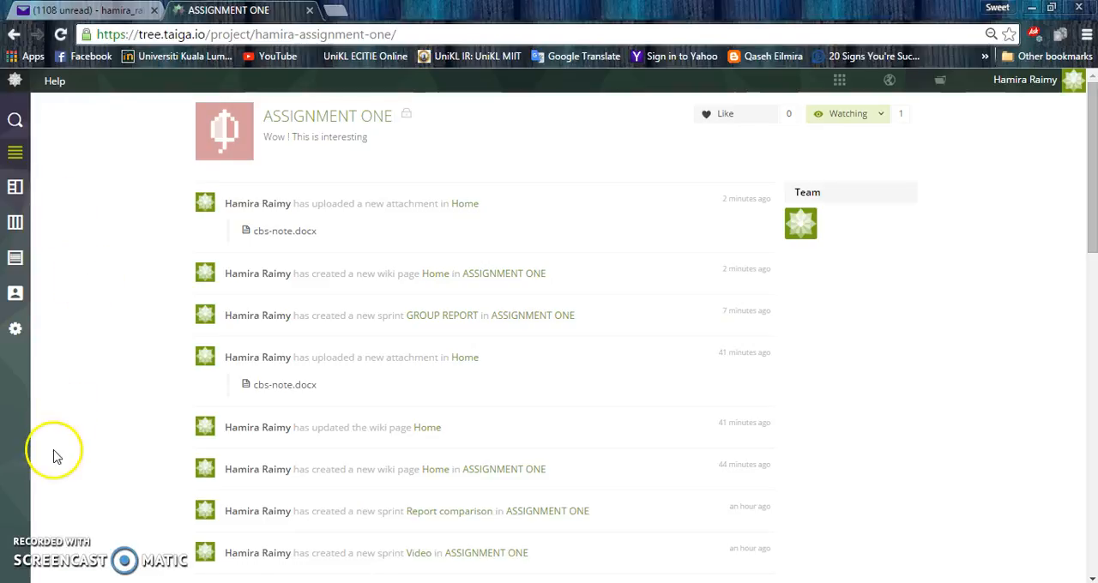
{"action": "mouse_move", "coordinate": [38, 549]}
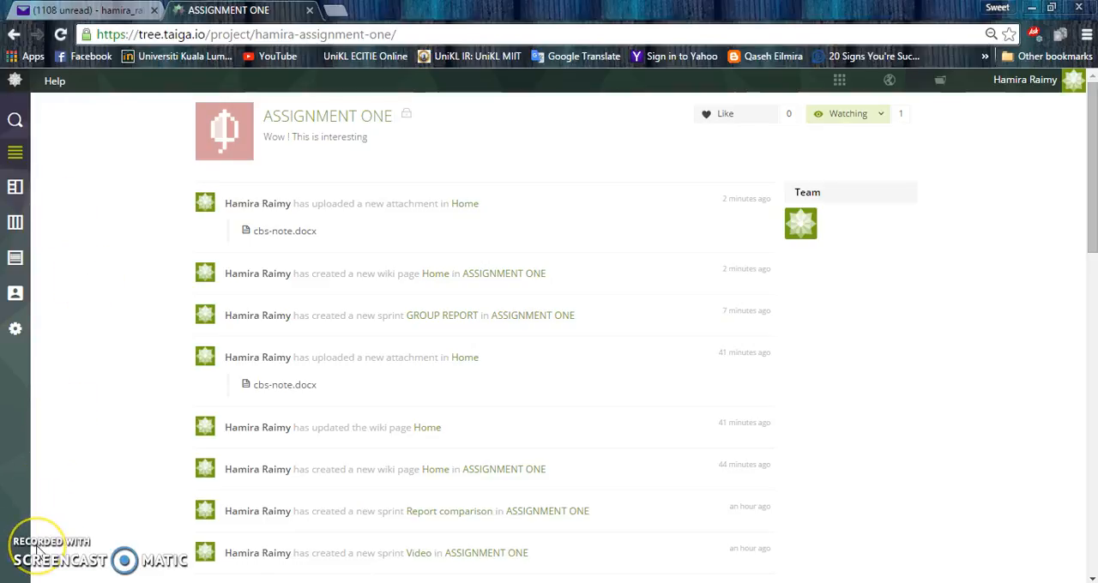